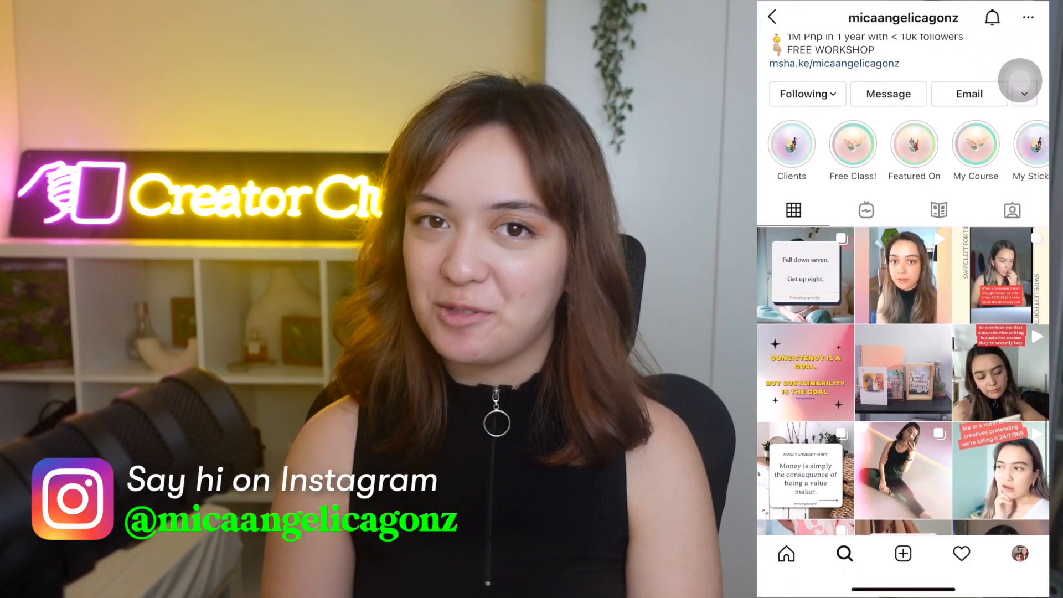
Preview the UPDF app's macOS, iOS and Android versions, then scroll back to the hero section
scroll("down", 3)
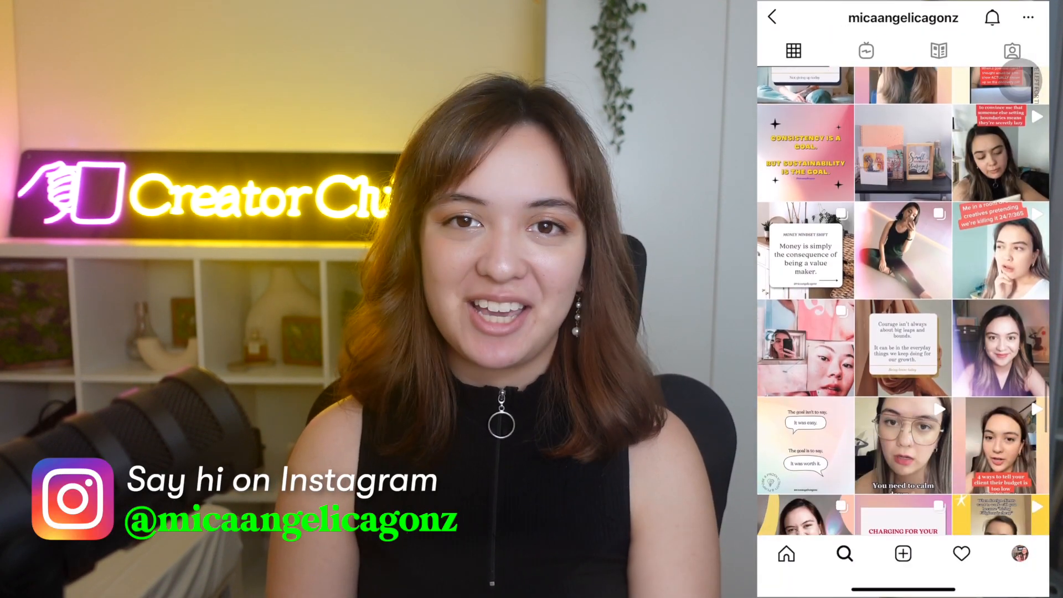
scroll("down", 3)
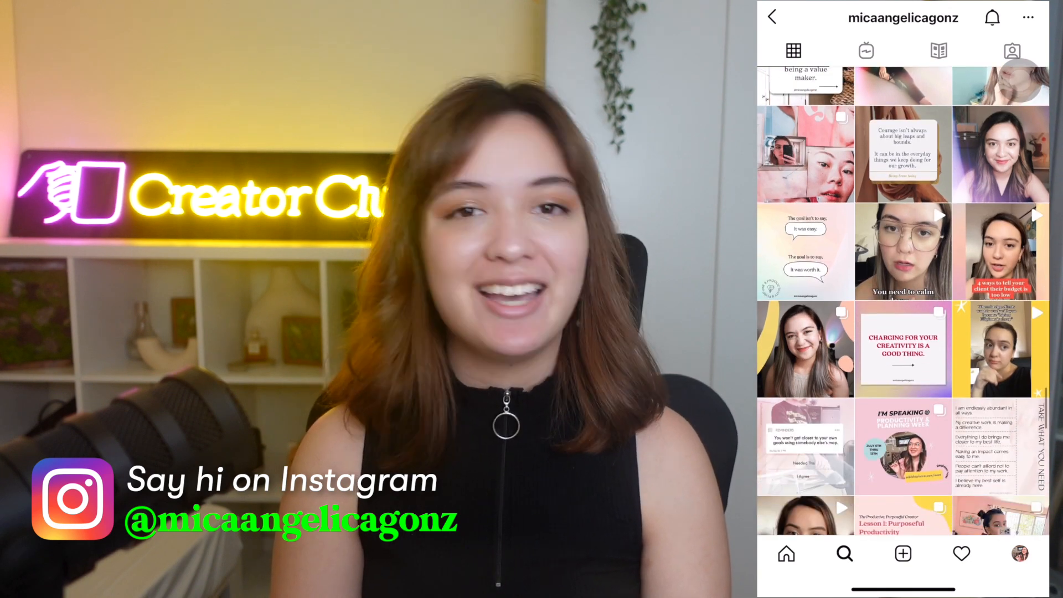
scroll("down", 3)
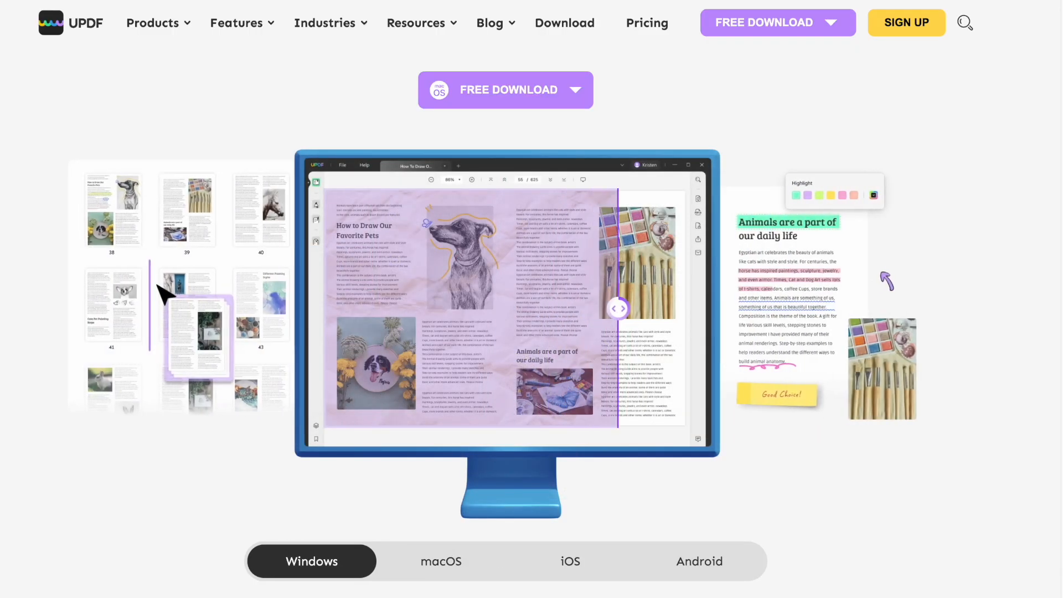
left_click(440, 561)
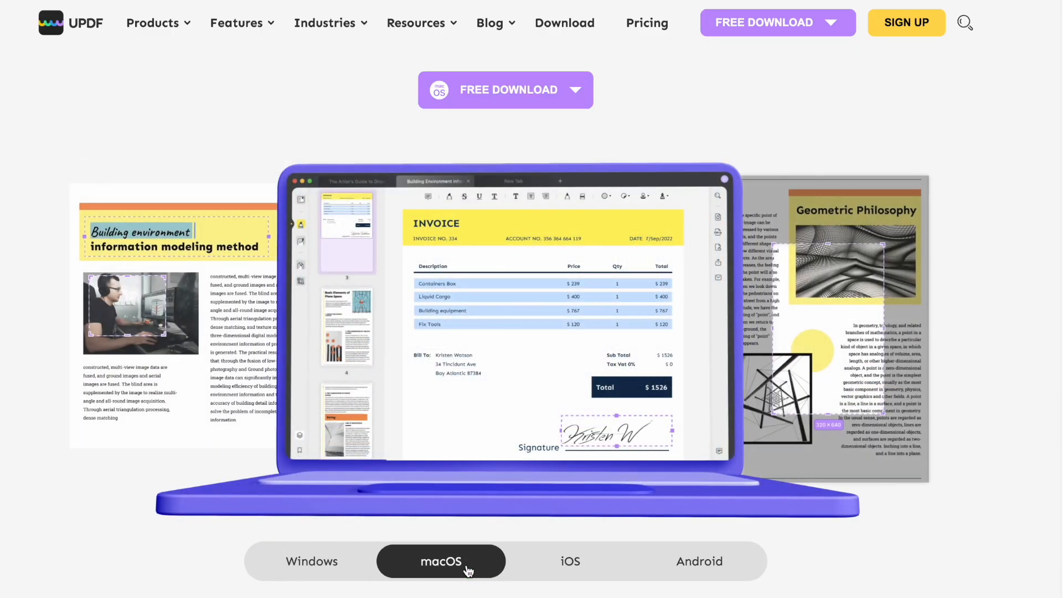
left_click(569, 561)
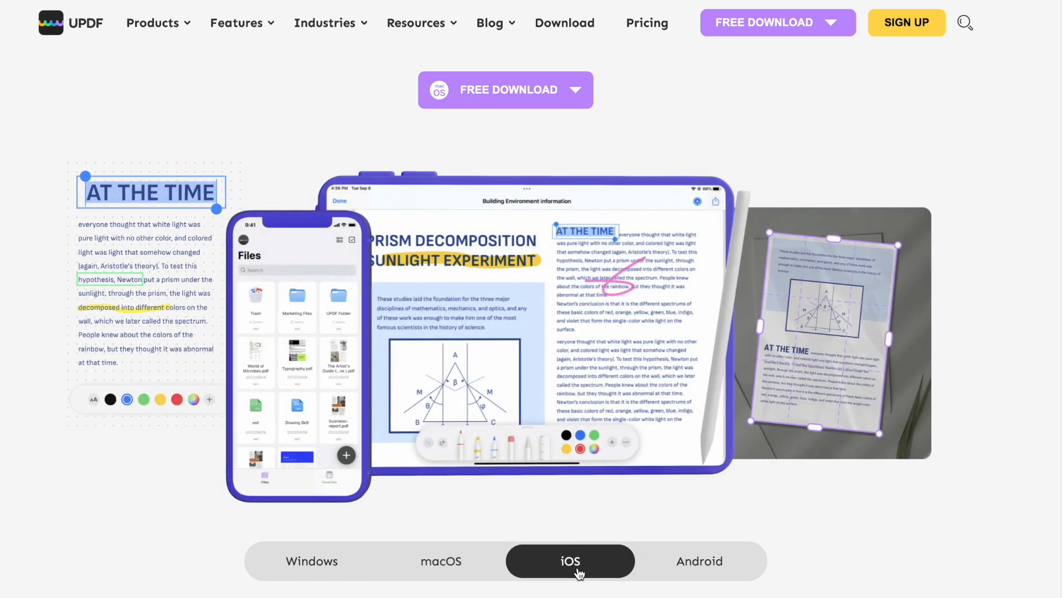
left_click(699, 560)
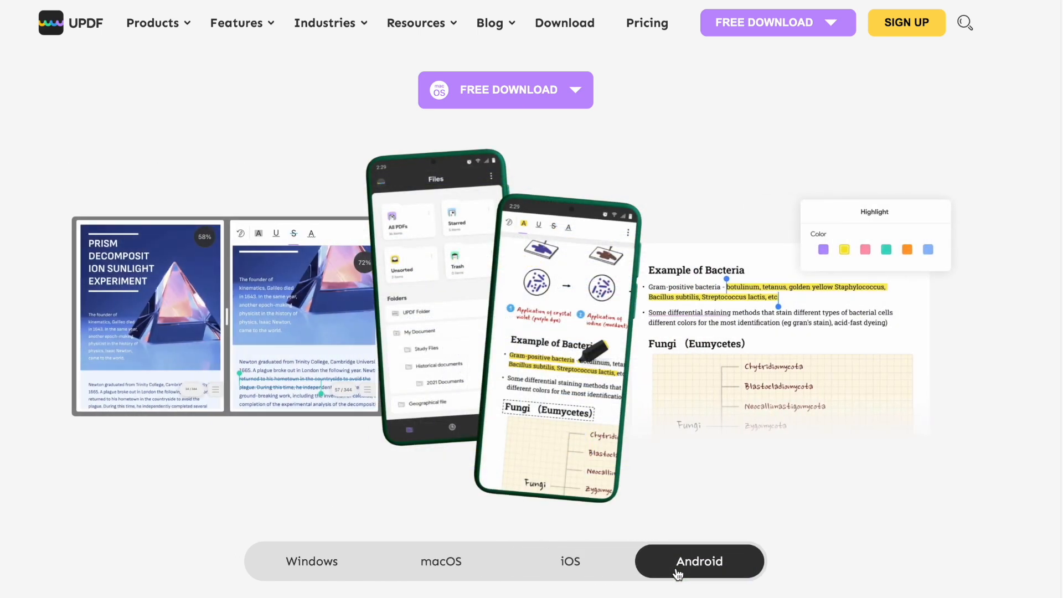
scroll("up", 3)
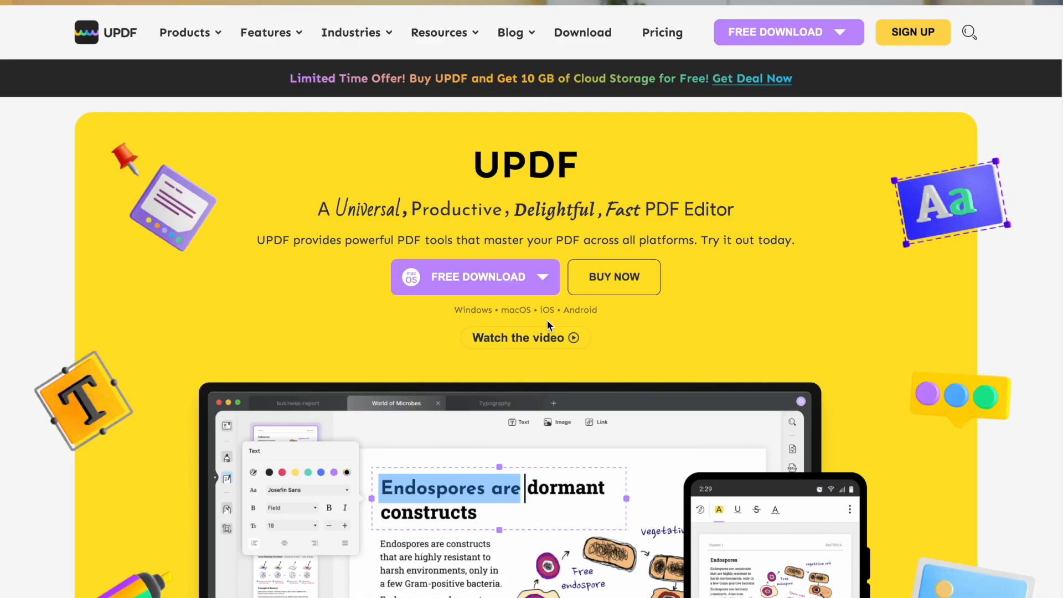
mouse_move(444, 225)
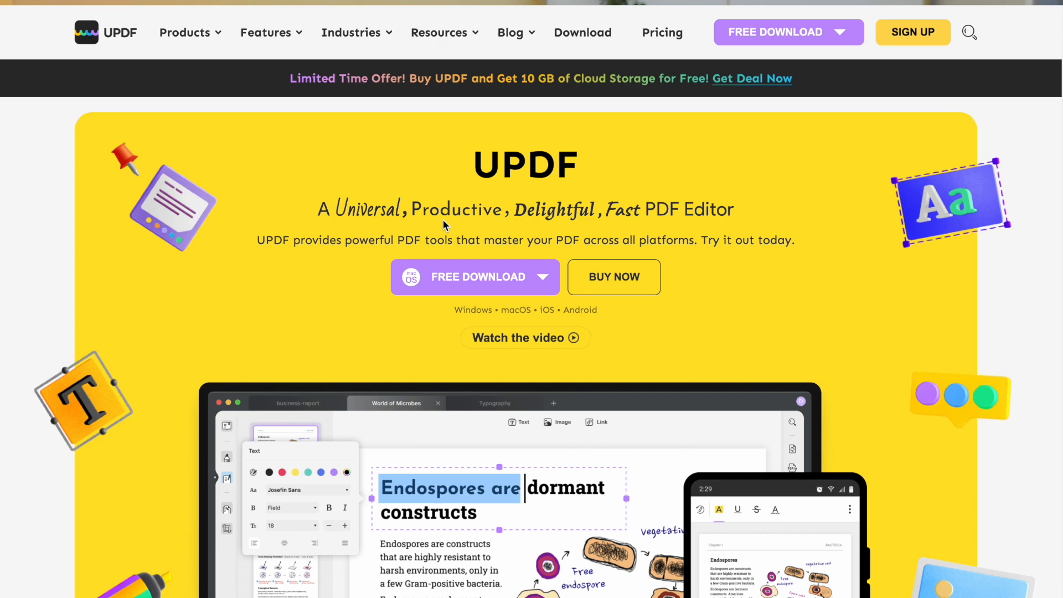
mouse_move(617, 228)
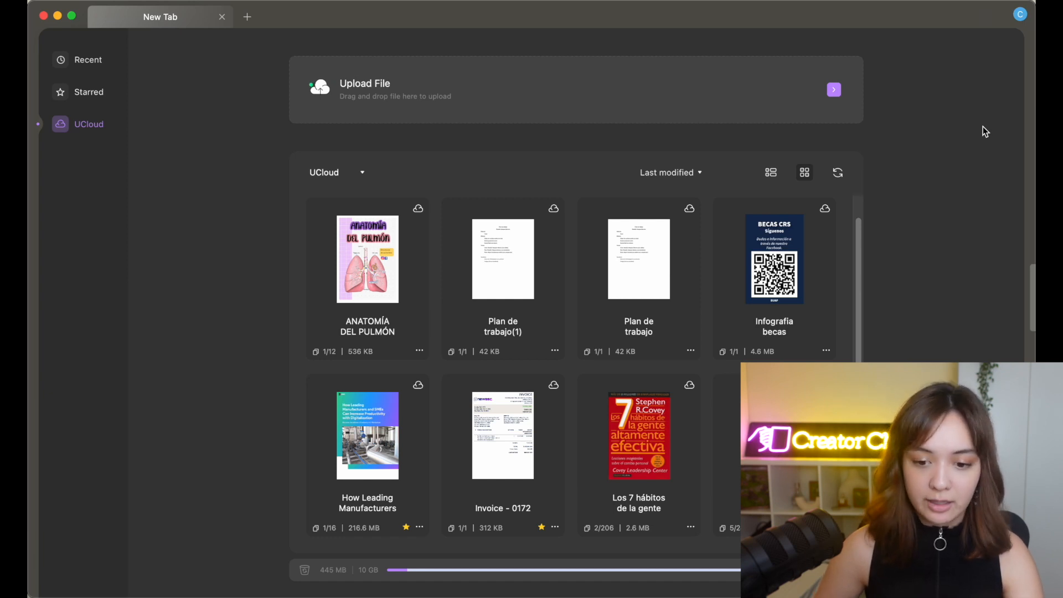
mouse_move(665, 120)
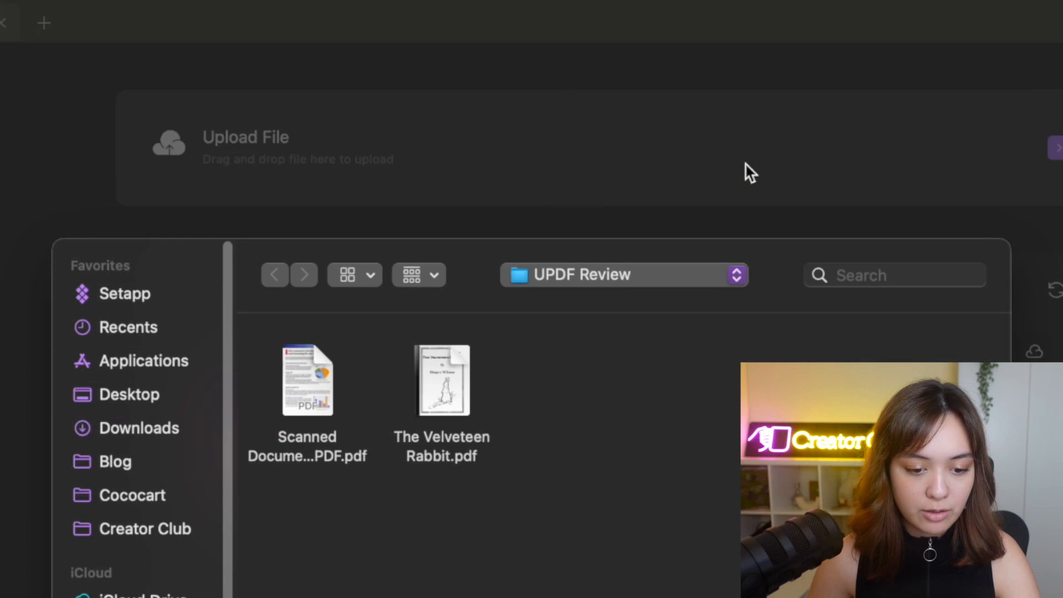
Upload The Velveteen Rabbit.pdf from the UPDF Review folder and open it
left_click(441, 380)
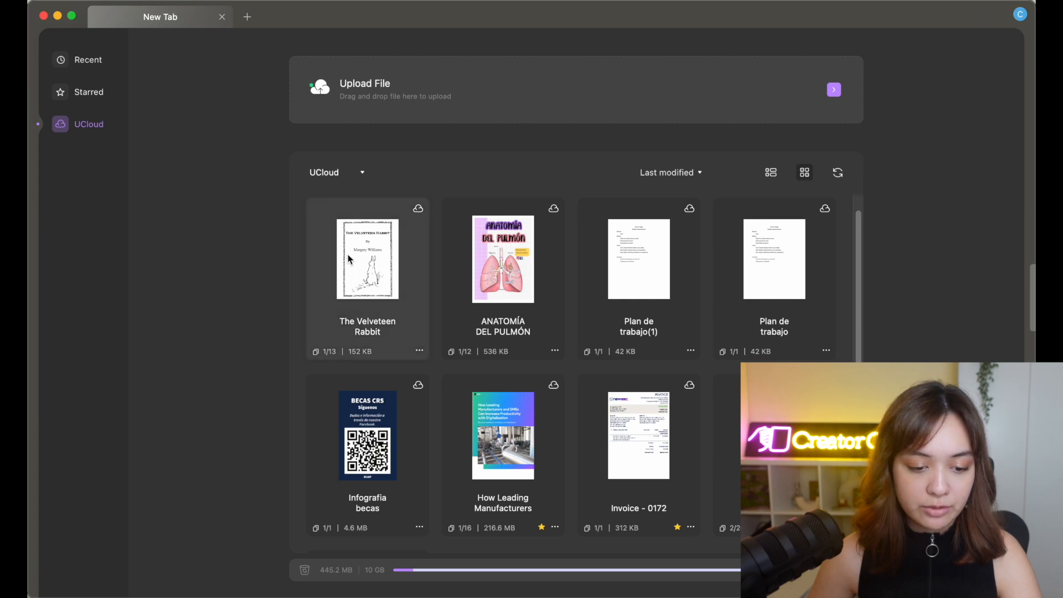
mouse_move(444, 333)
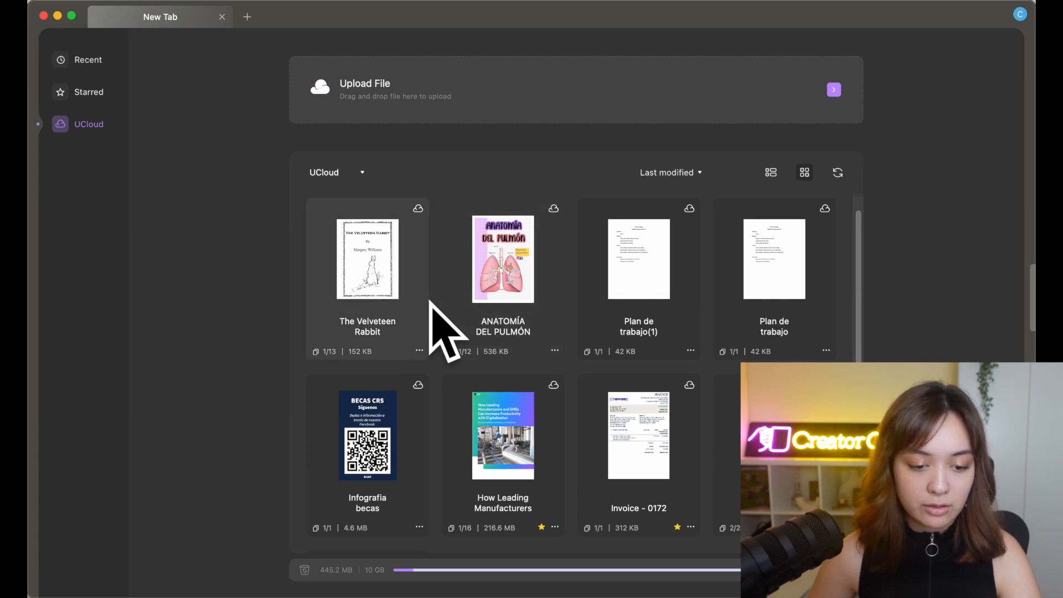
mouse_move(366, 271)
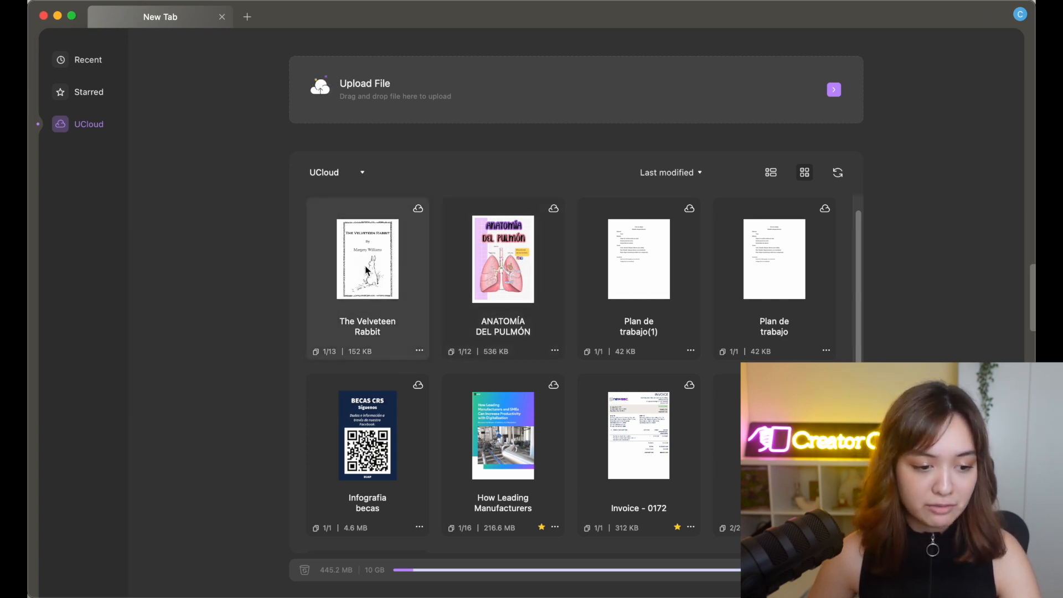
mouse_move(374, 242)
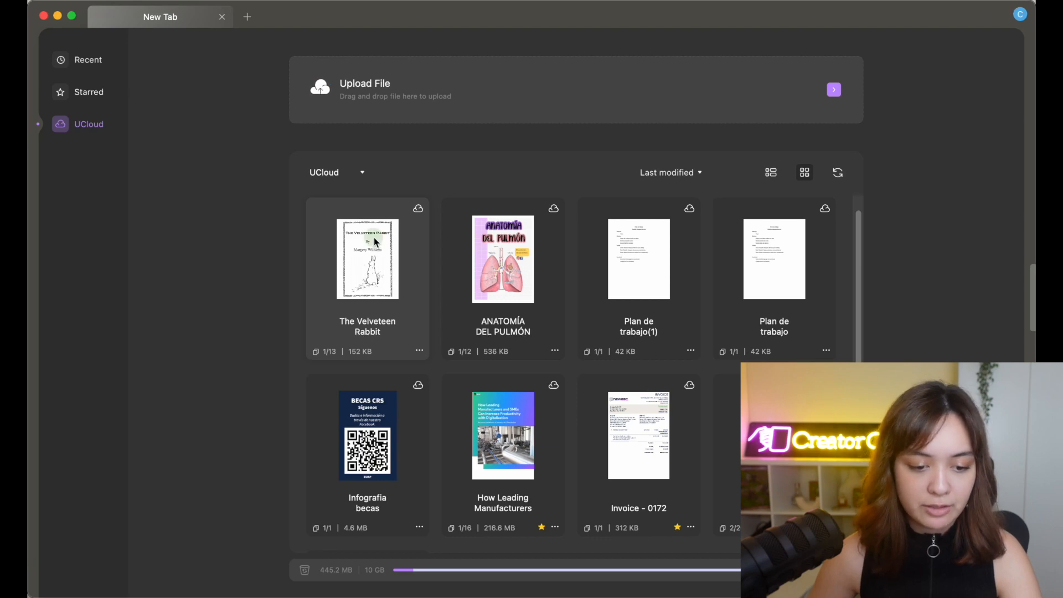
double_click(366, 259)
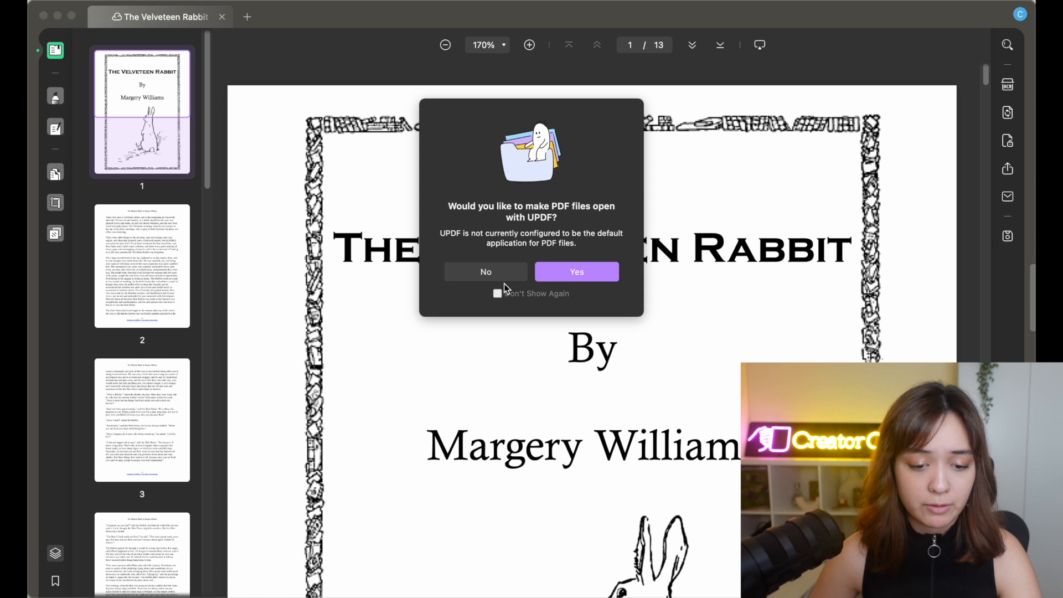
Decline the prompt to make UPDF the default PDF application
left_click(486, 272)
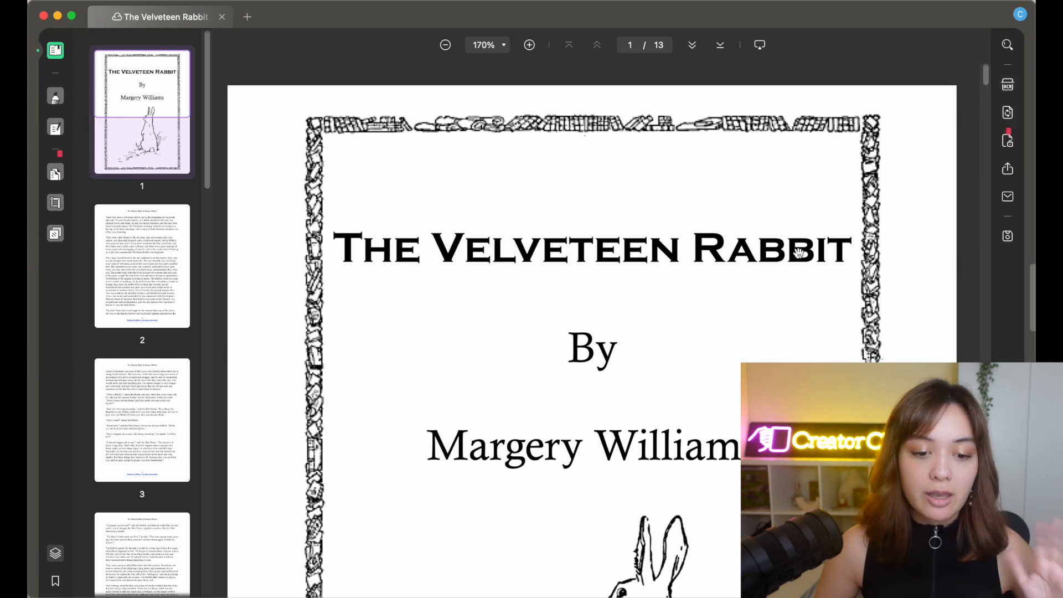
mouse_move(381, 183)
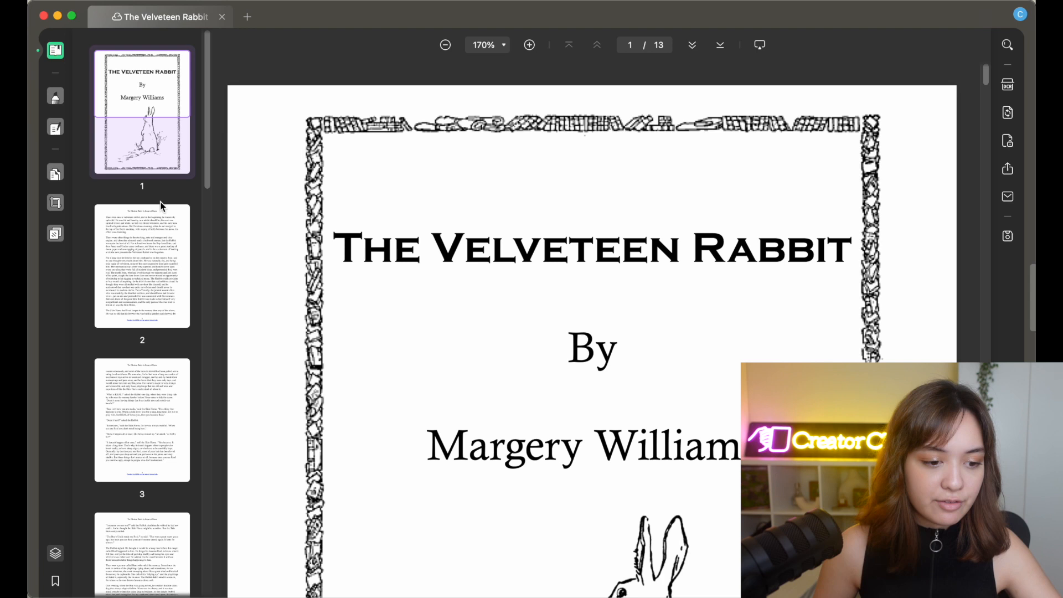
mouse_move(55, 96)
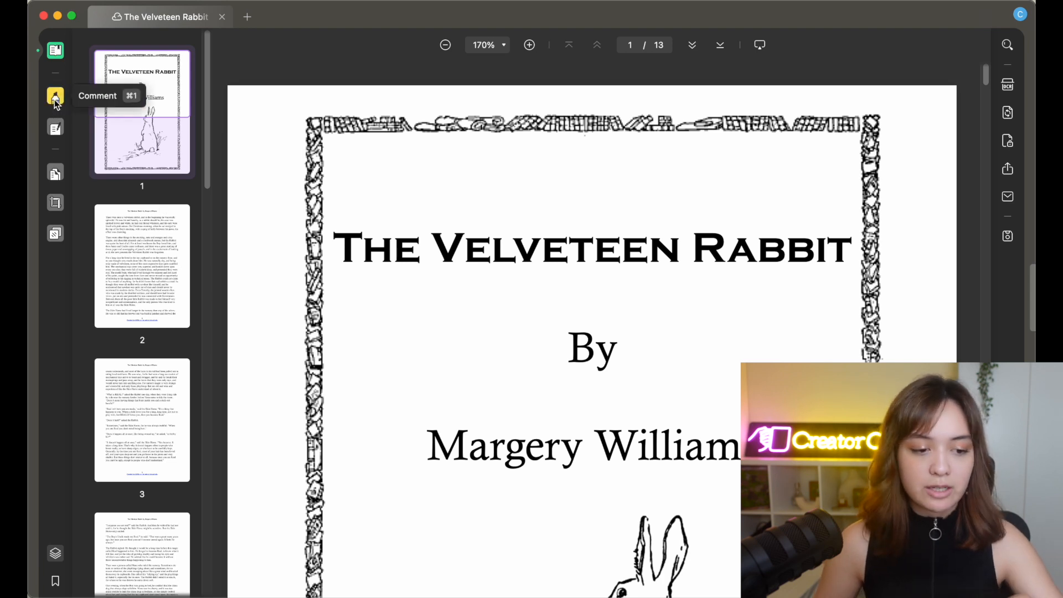
Switch to Comment mode and bring page 2's story text into view
left_click(55, 96)
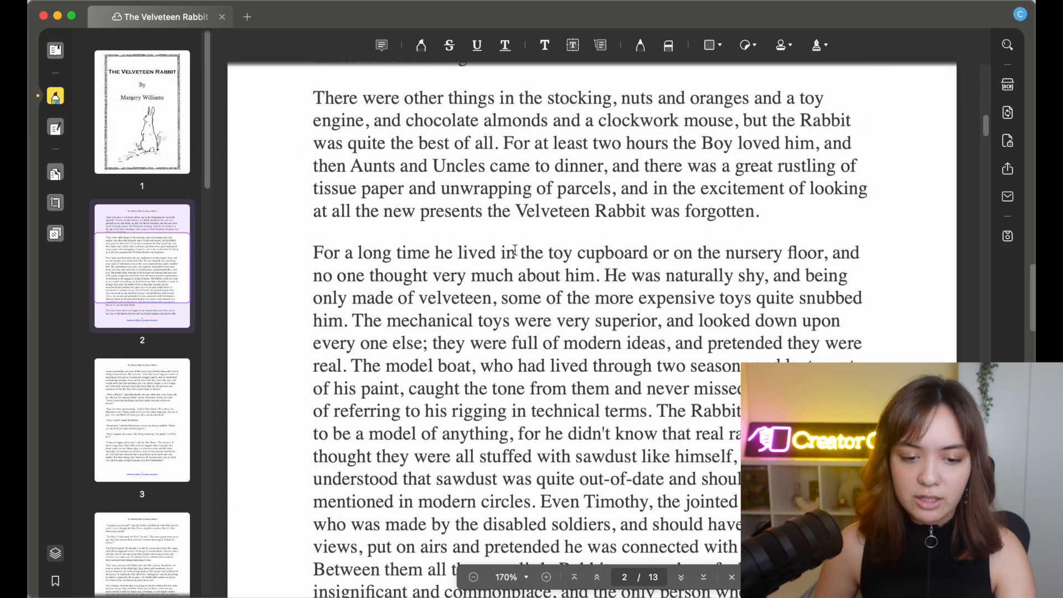
scroll("up", 3)
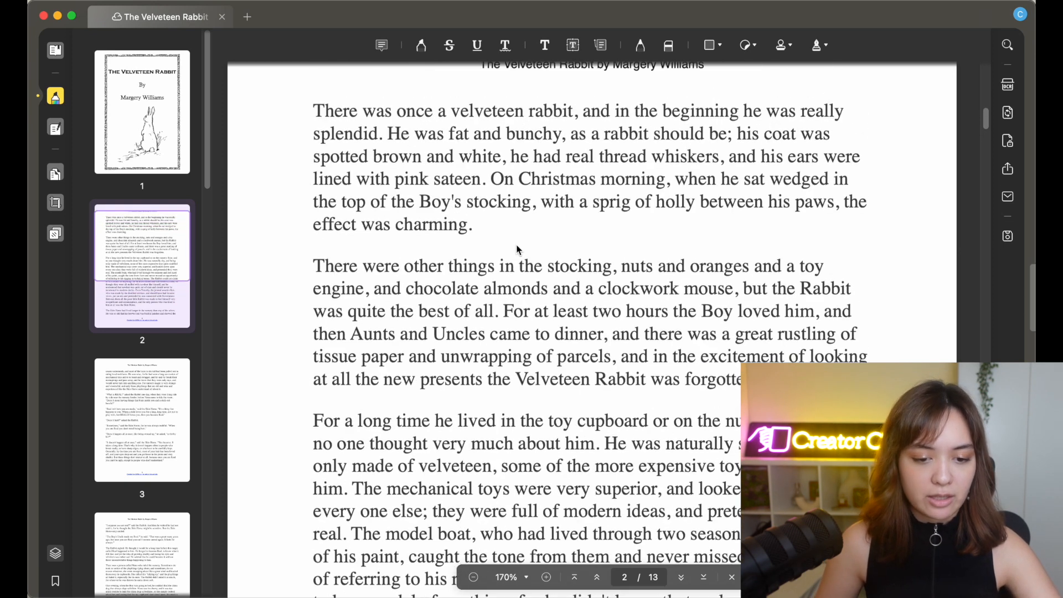
scroll("up", 3)
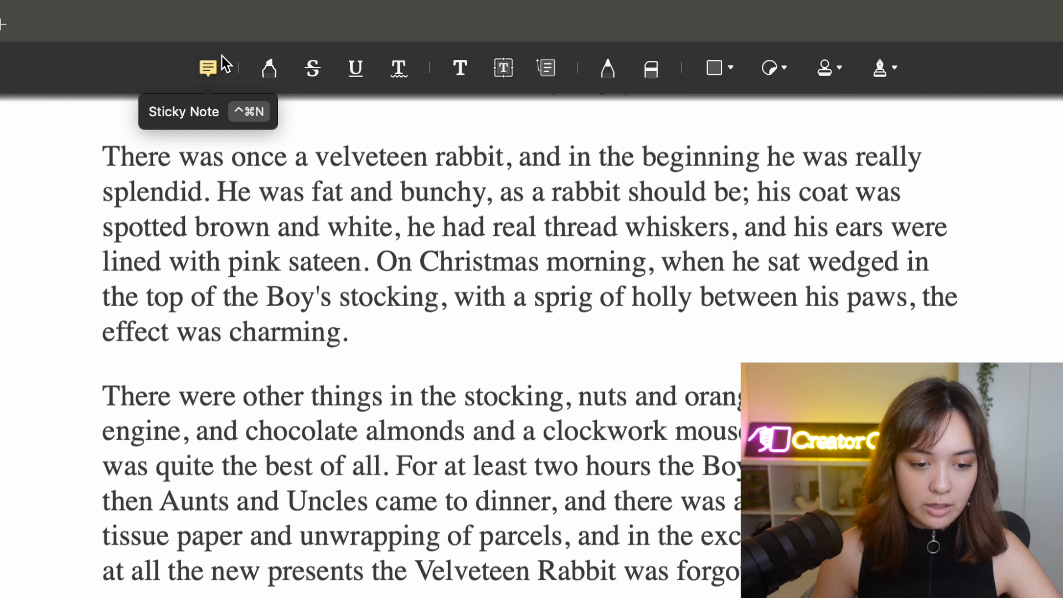
mouse_move(894, 72)
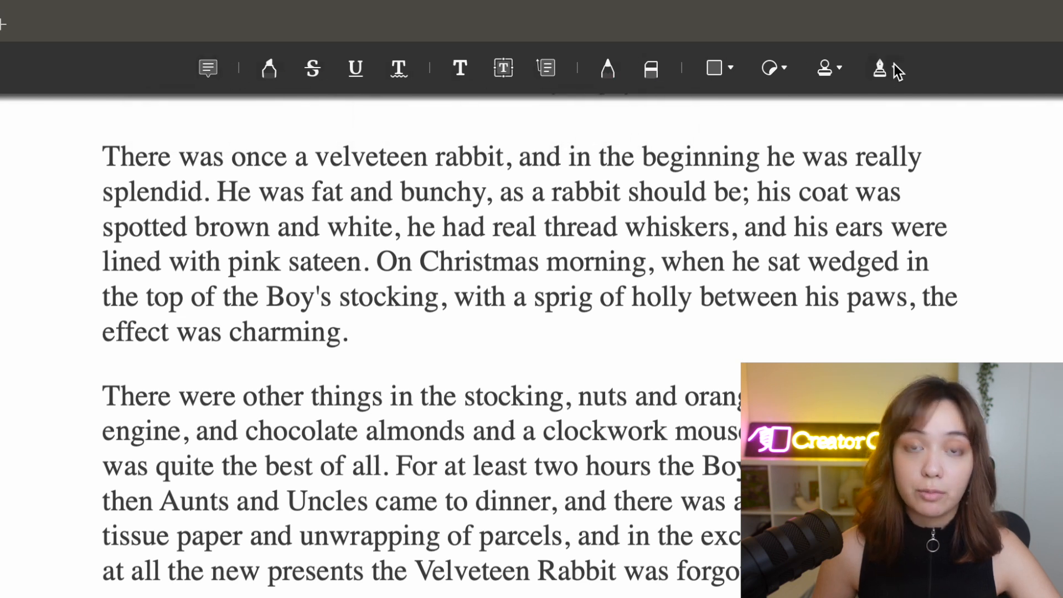
mouse_move(312, 68)
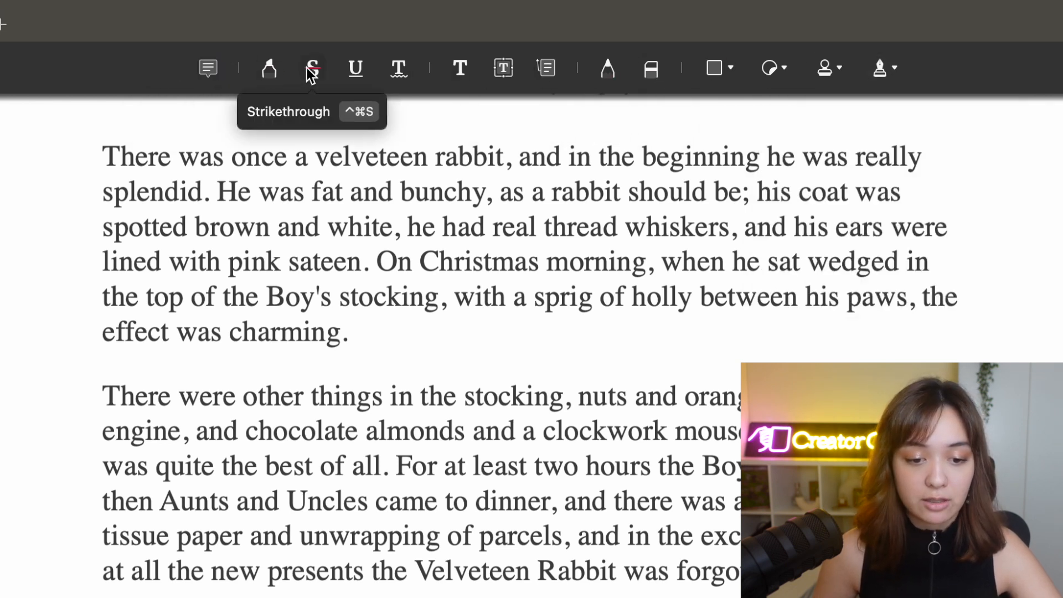
mouse_move(261, 105)
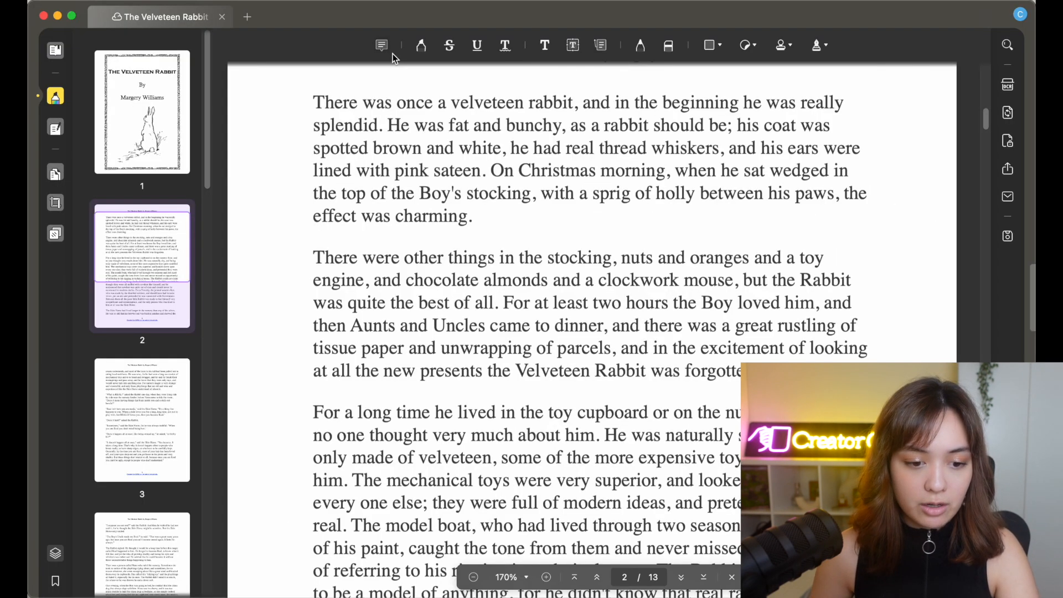
Place a coloured sticky note reading 'This is a cool intro' beside the first paragraph
left_click(381, 45)
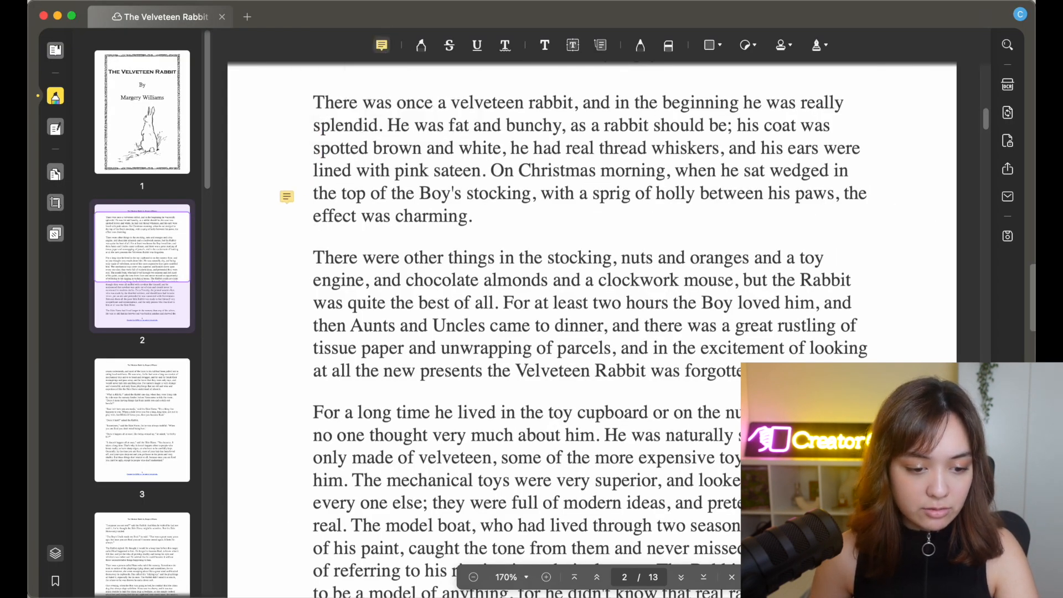
left_click(286, 196)
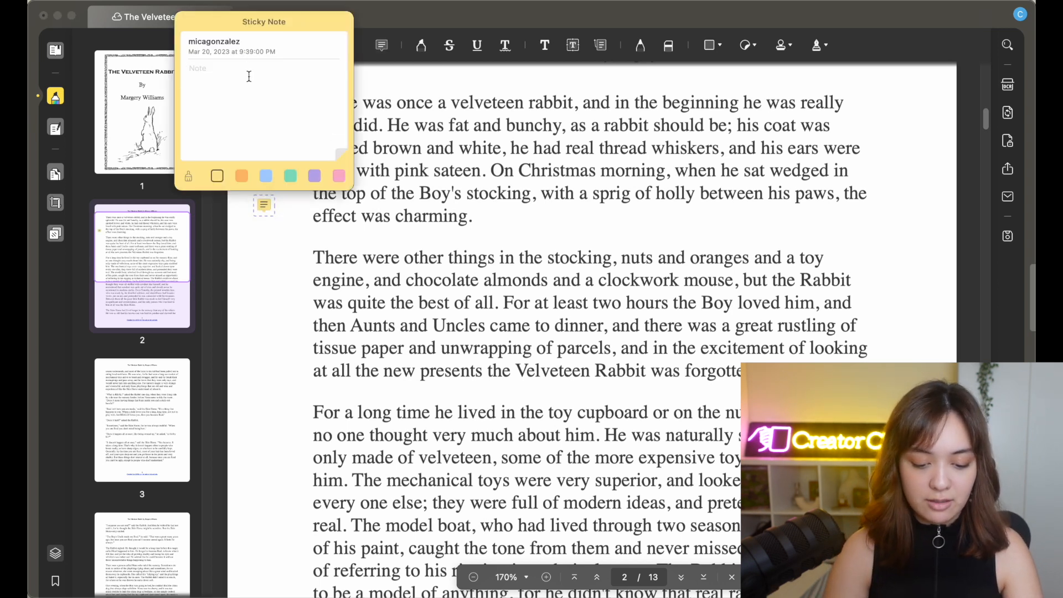
type("This is a co")
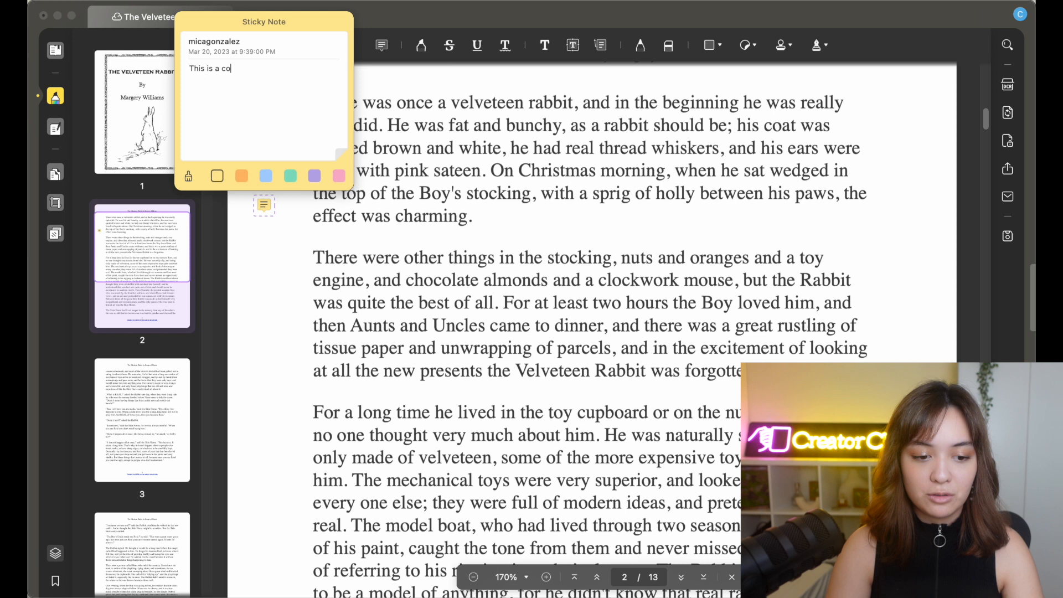
type("ol intro")
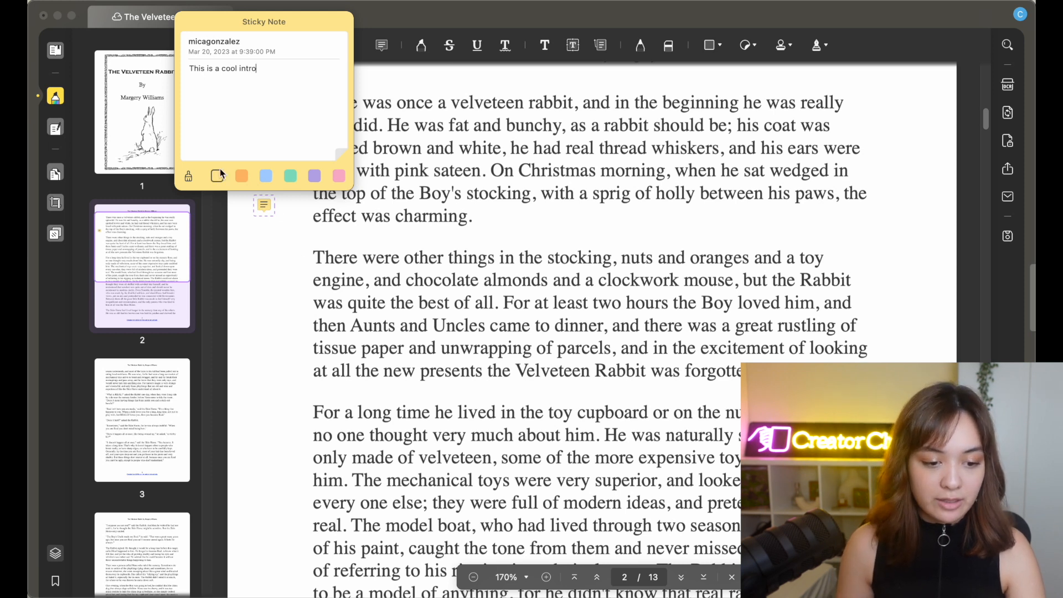
left_click(339, 176)
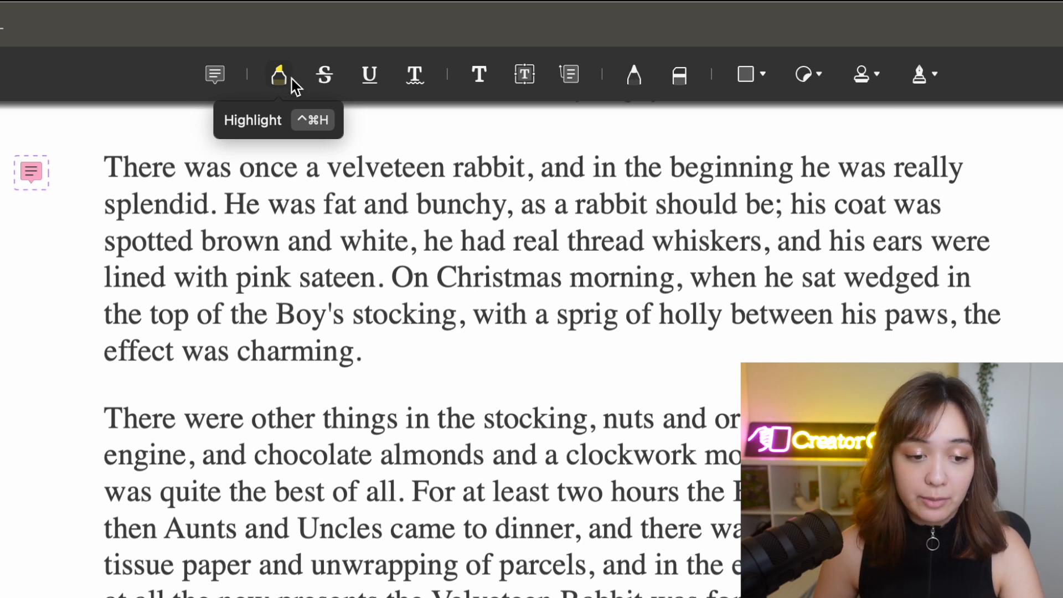
mouse_move(285, 88)
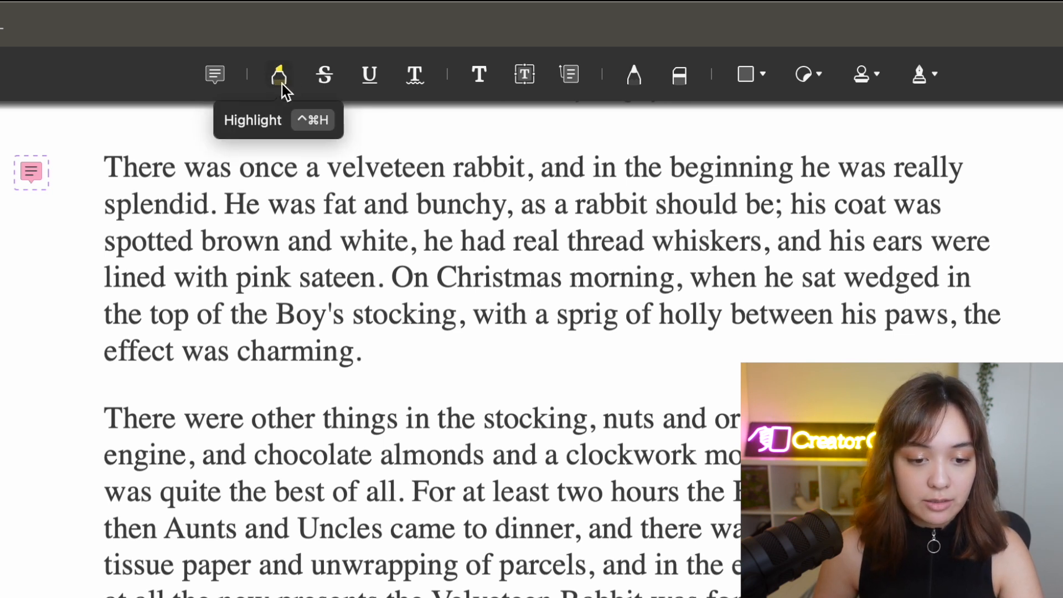
Highlight 'He was fat and bunchy' and 'sprig of holly between his paws', and squiggly-underline 'nuts and oranges'
left_click(279, 73)
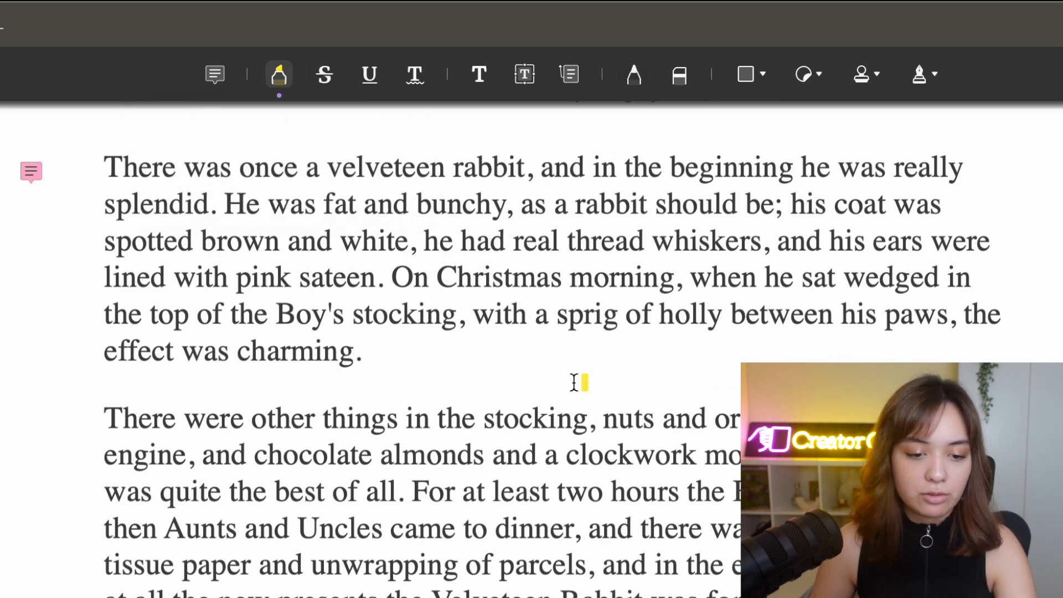
mouse_move(332, 332)
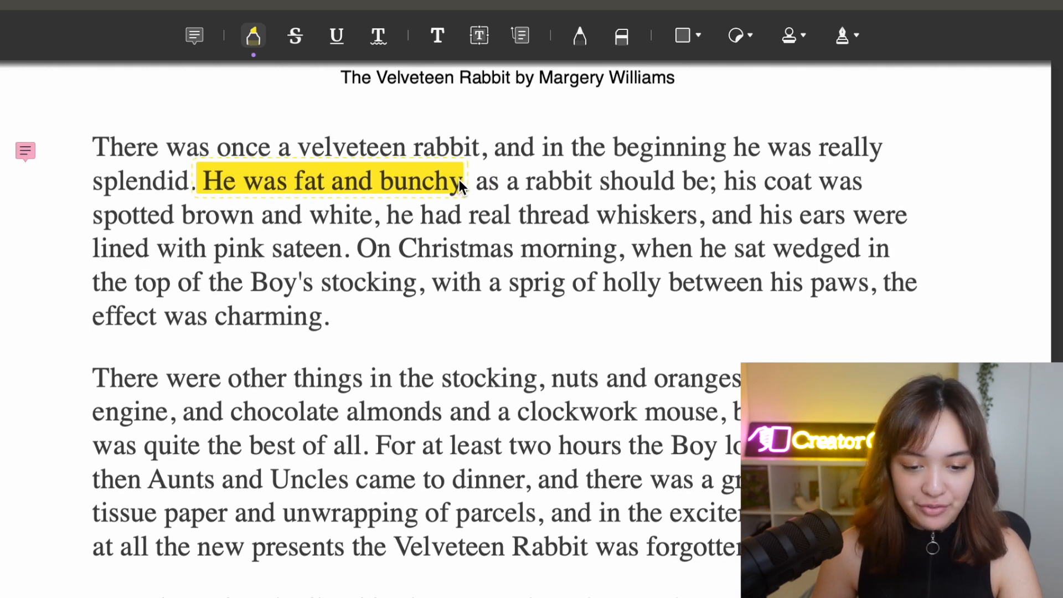
left_click(378, 36)
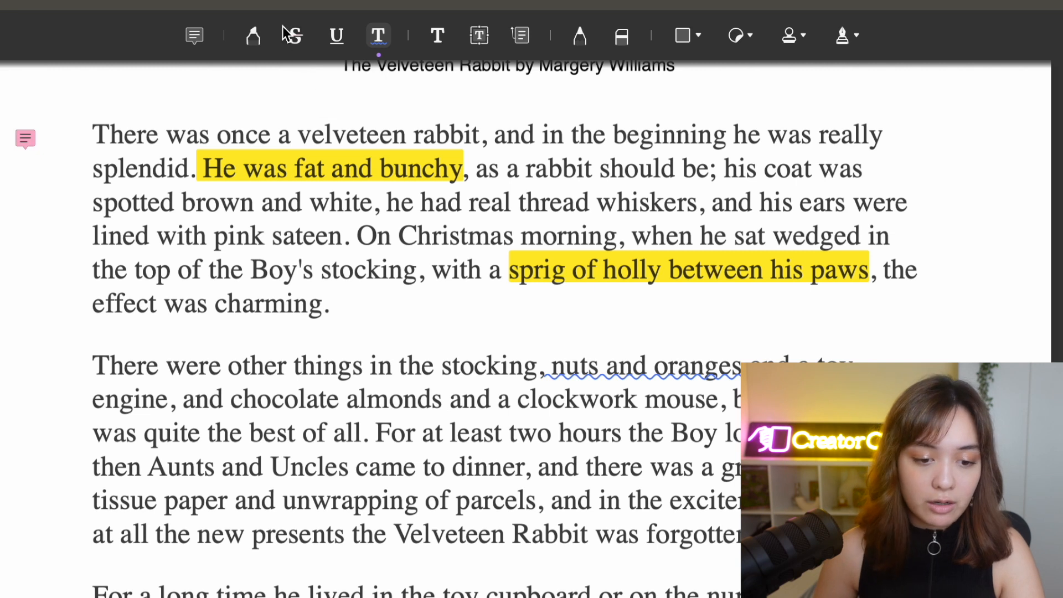
mouse_move(464, 35)
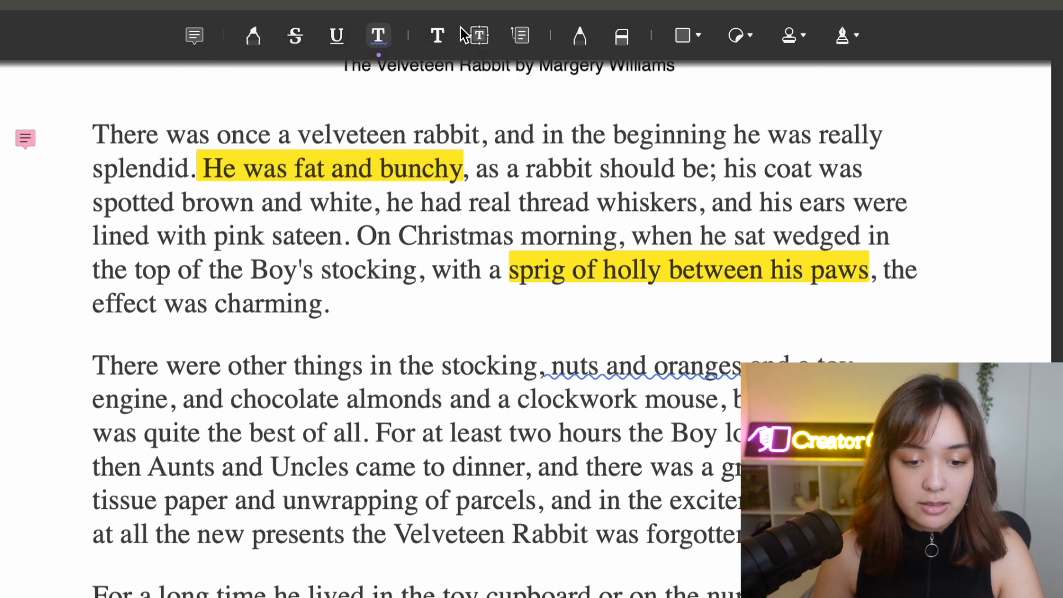
mouse_move(478, 35)
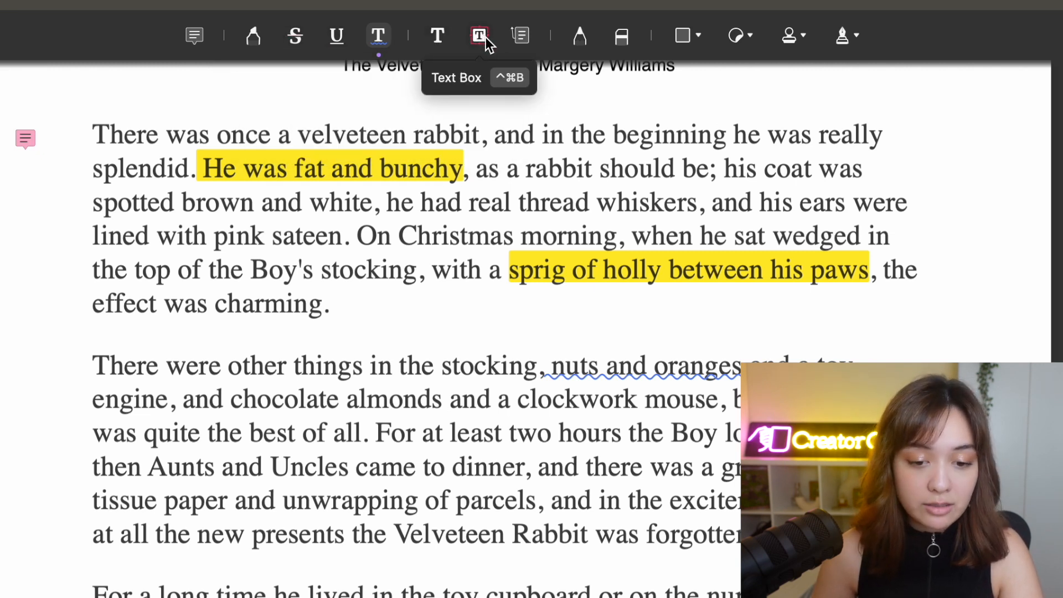
mouse_move(520, 35)
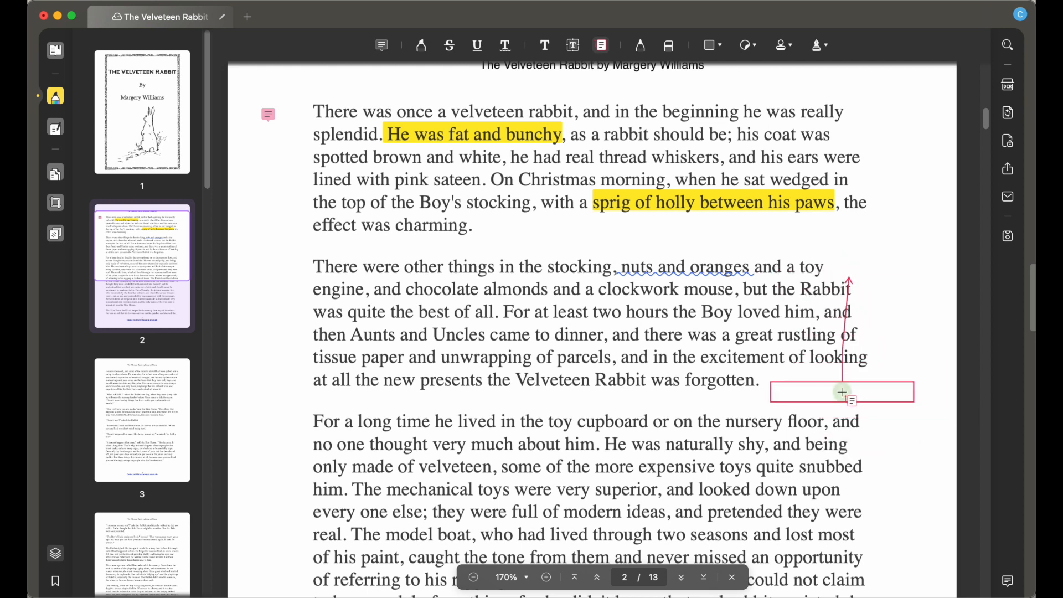
Enter 'description of rabbit' as the text callout's label beside the paragraph
type("descriti")
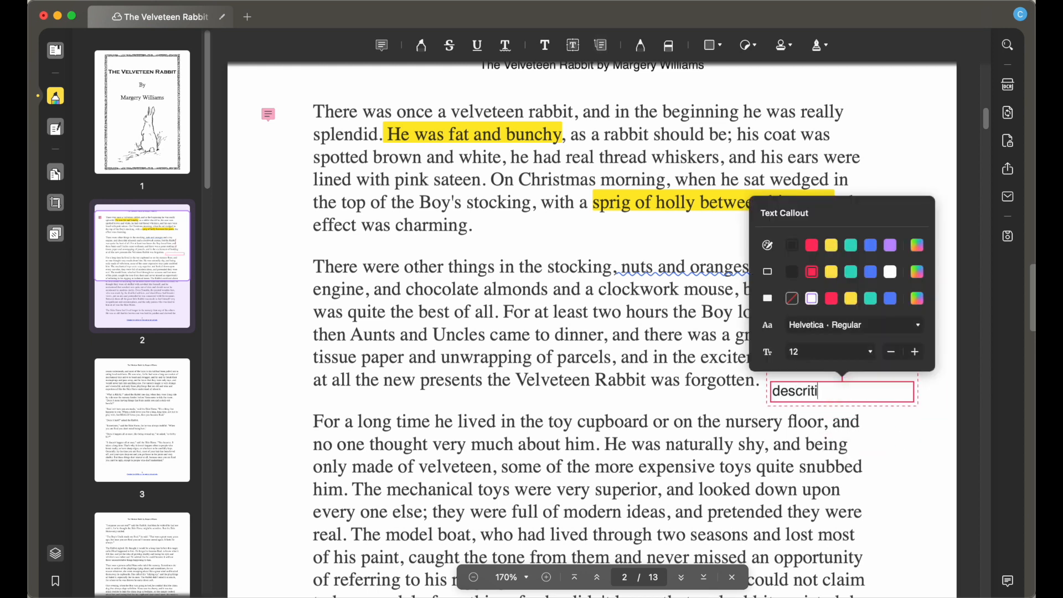
type("description of")
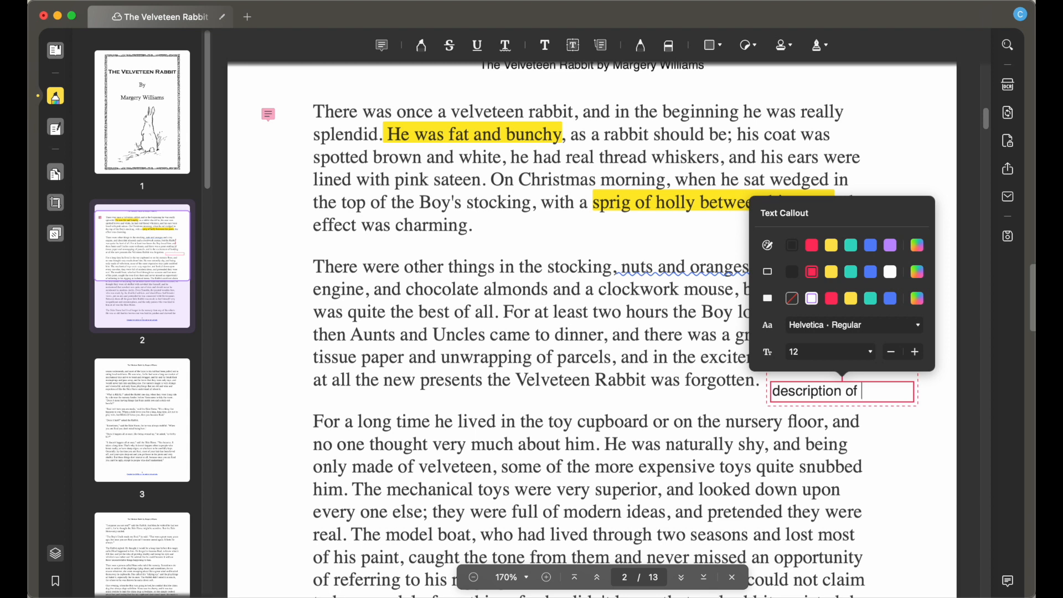
type("rabbit")
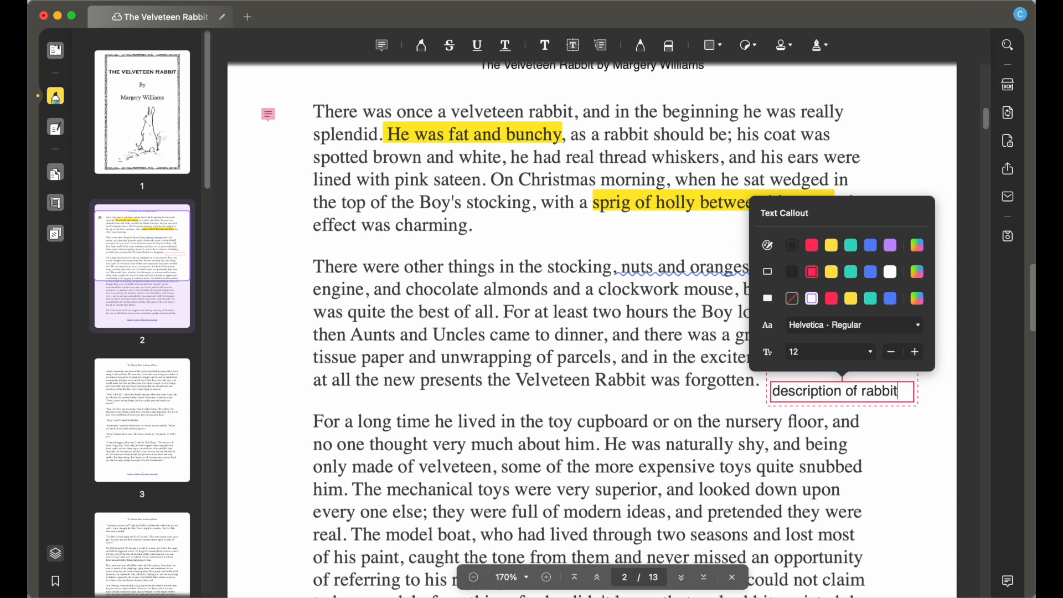
mouse_move(920, 188)
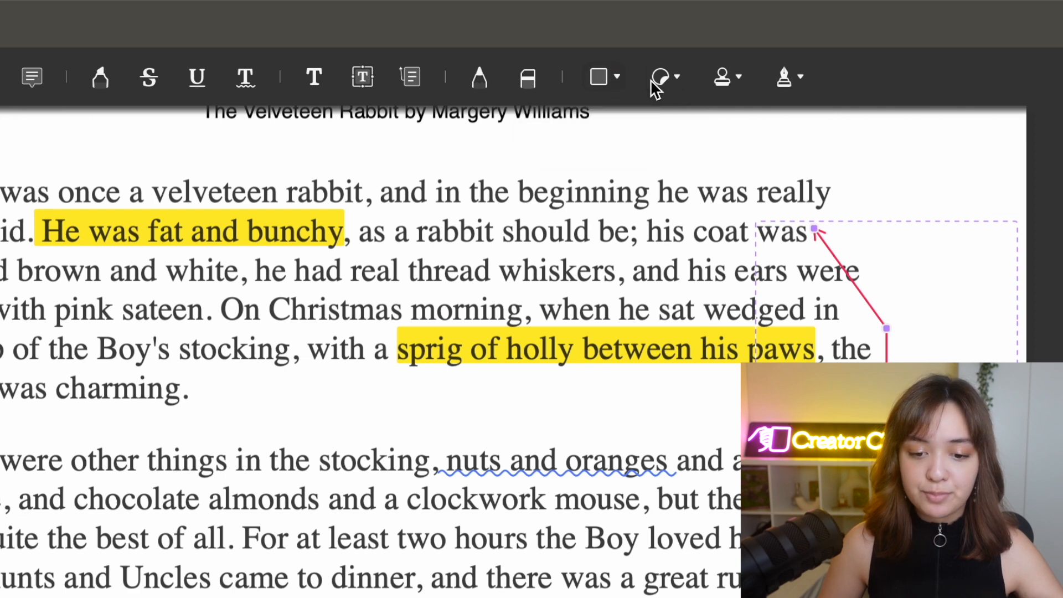
mouse_move(787, 81)
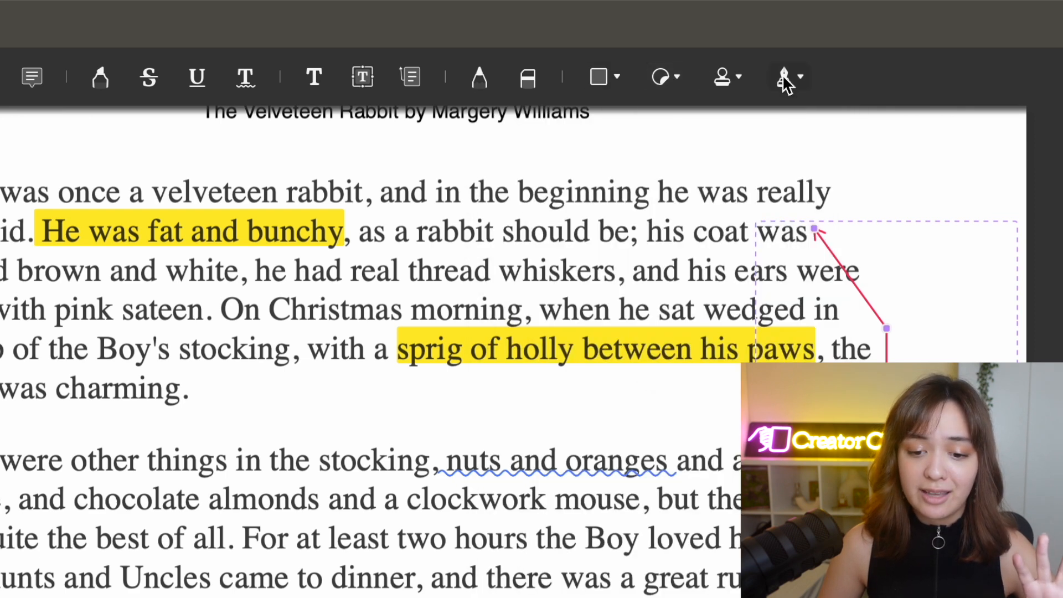
Open the empty Signature dropdown and start Create Signature
left_click(787, 76)
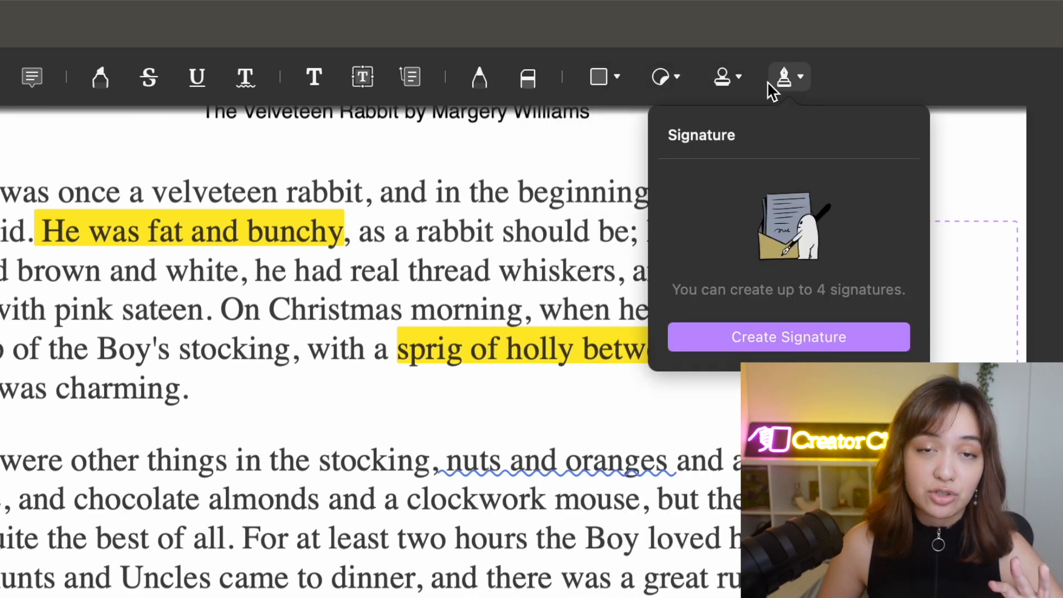
mouse_move(813, 93)
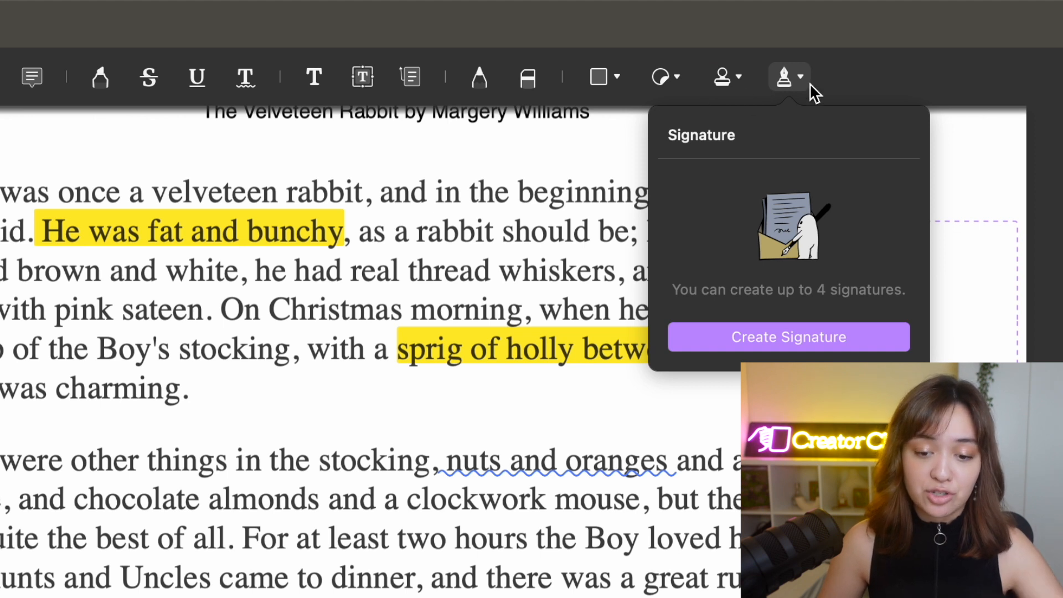
mouse_move(800, 254)
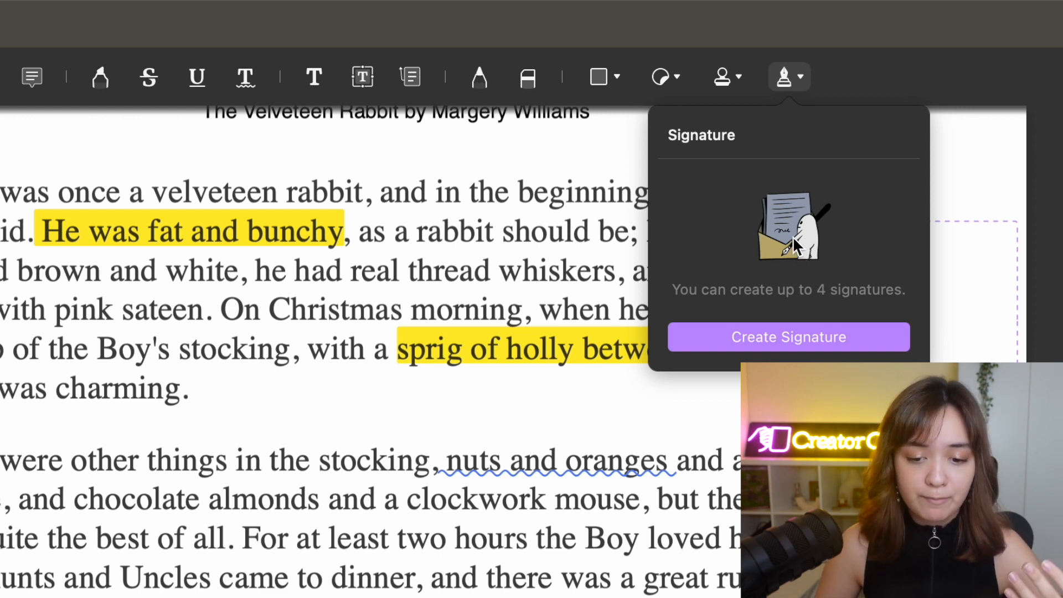
mouse_move(797, 167)
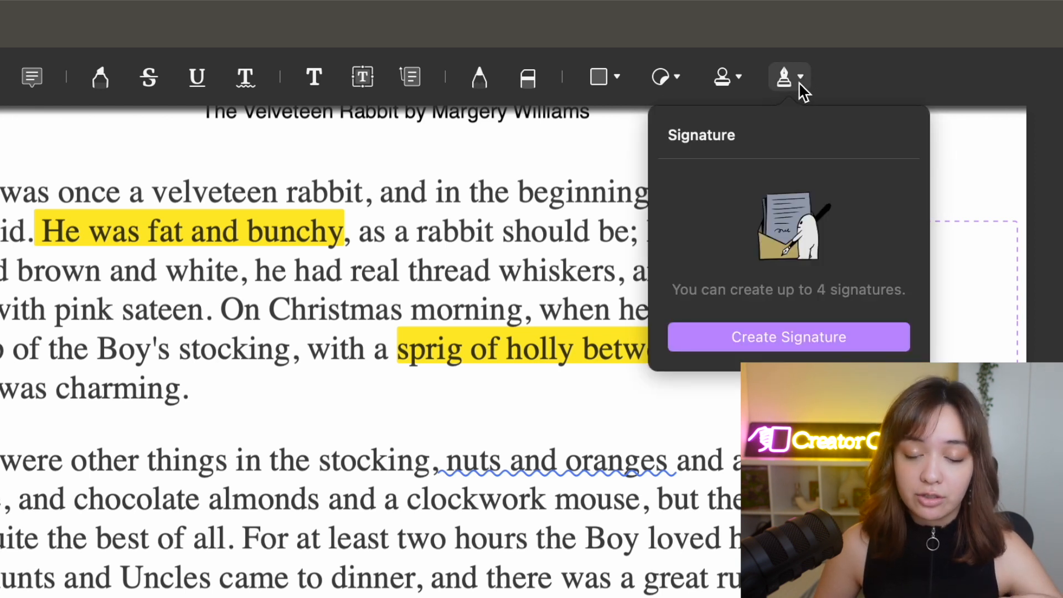
mouse_move(817, 78)
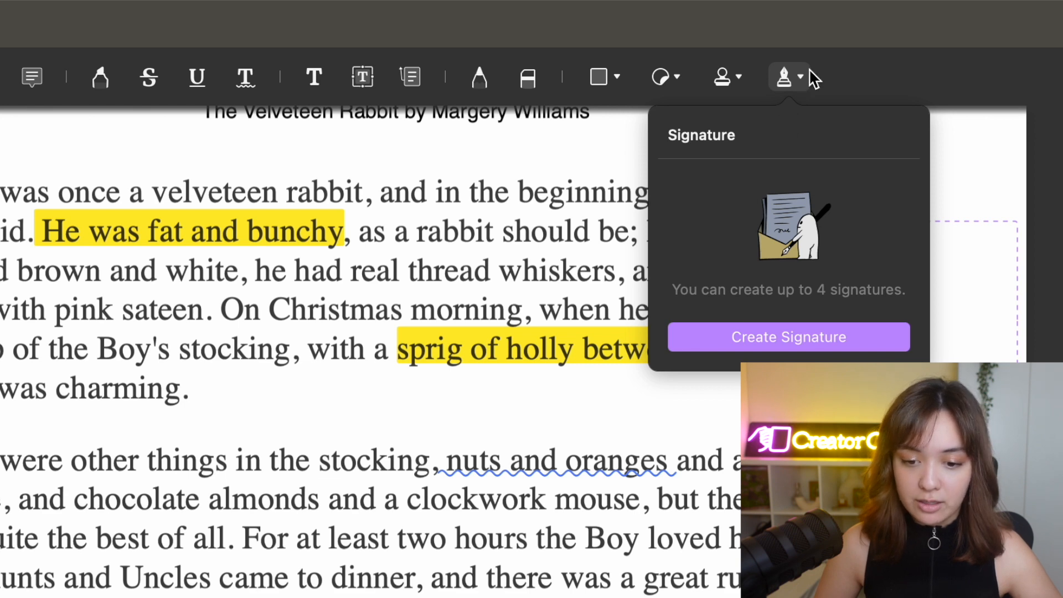
mouse_move(778, 315)
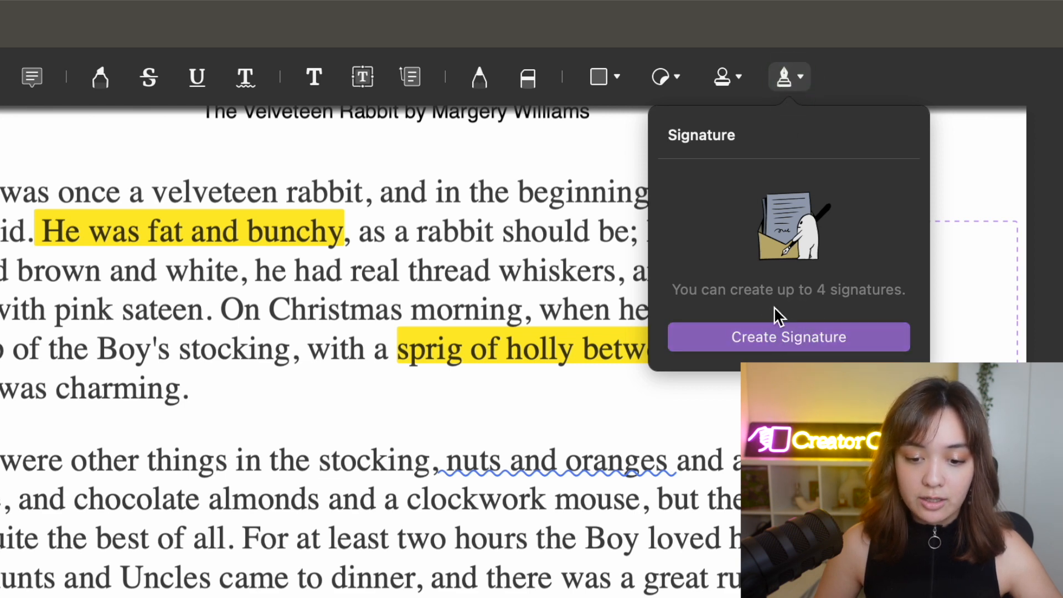
left_click(788, 337)
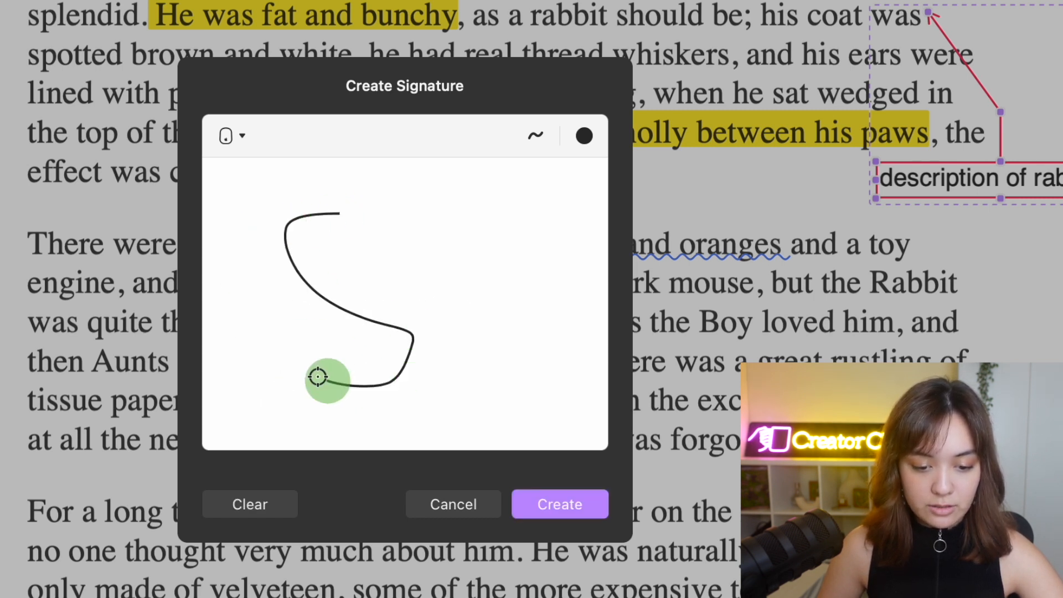
Save the drawn signature and place it in page 2's lower left margin
left_click(559, 505)
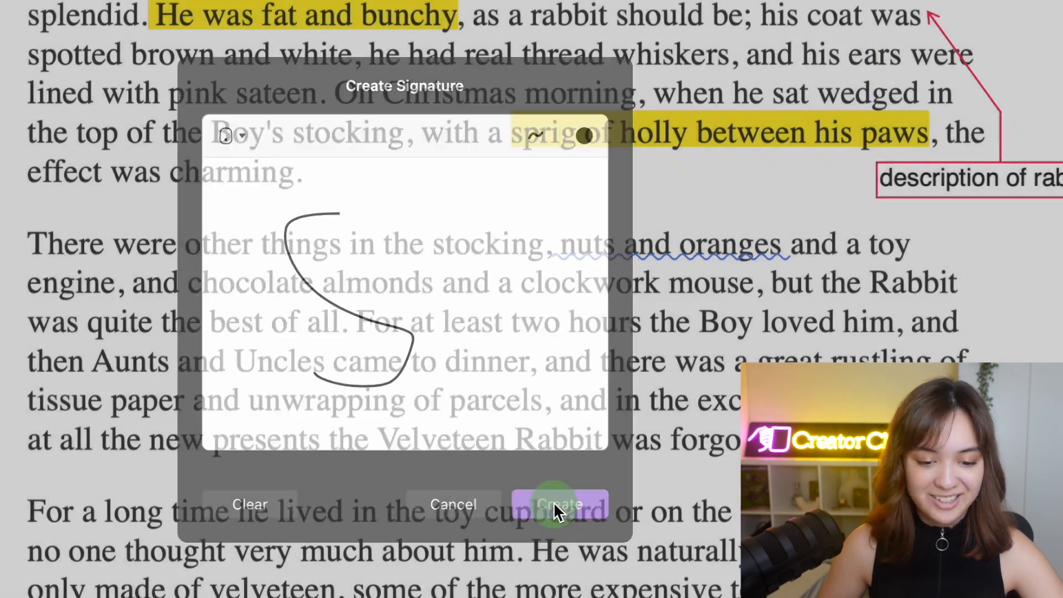
left_click(558, 504)
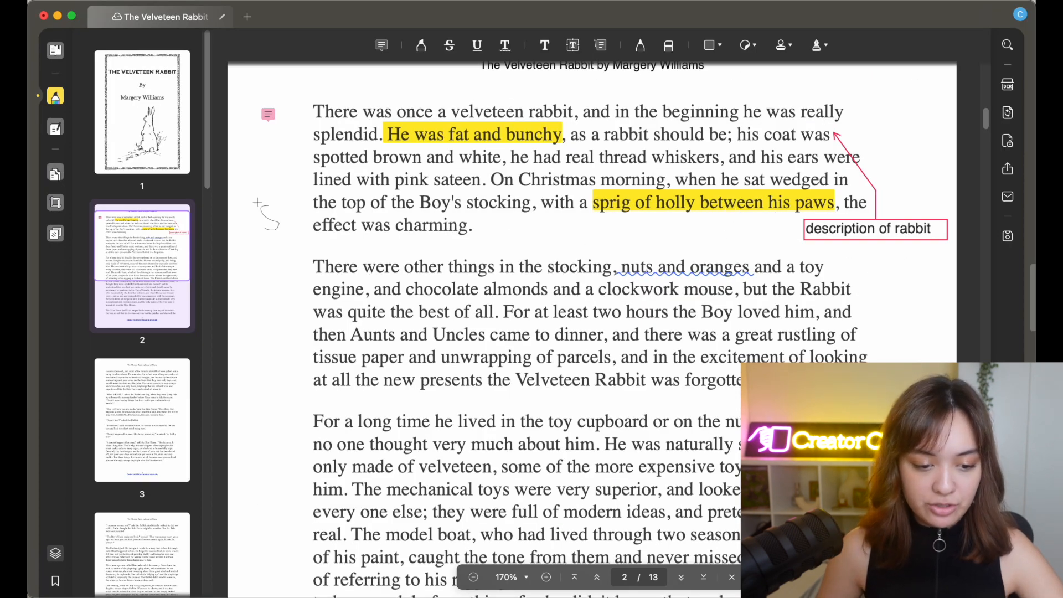
scroll("down", 3)
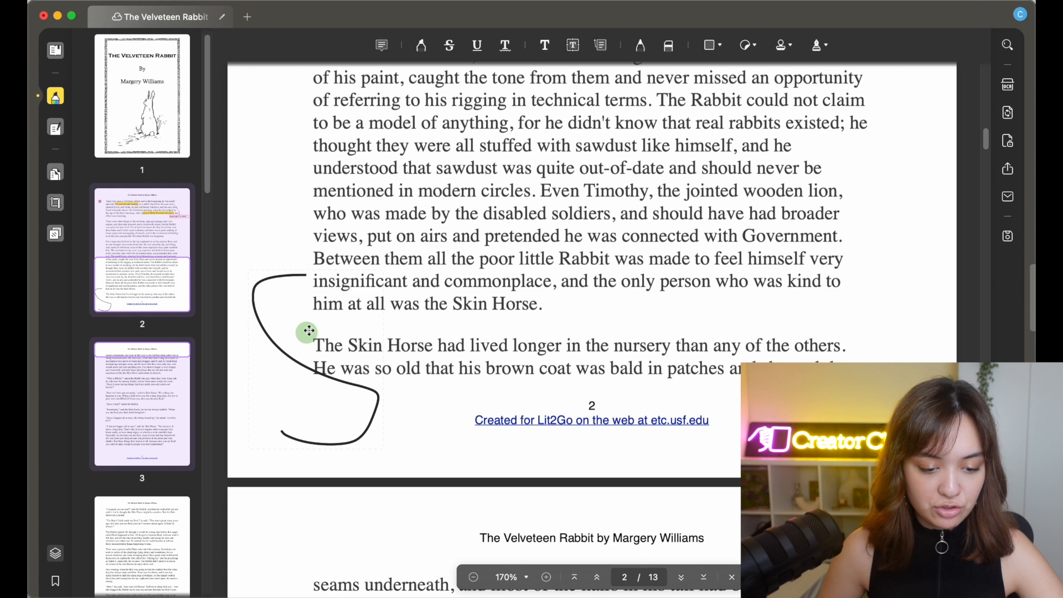
left_click(339, 345)
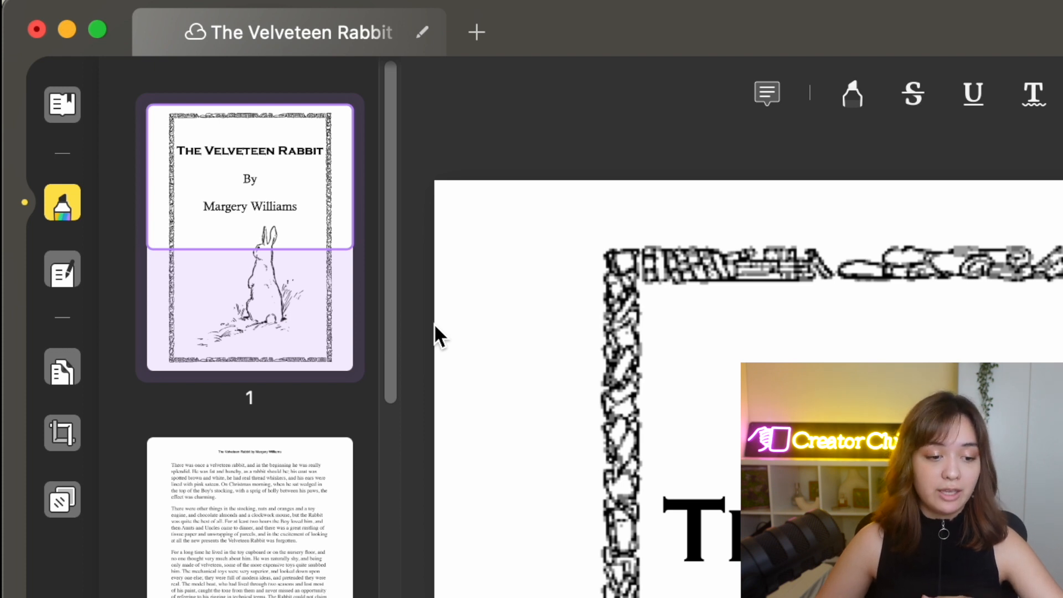
mouse_move(62, 203)
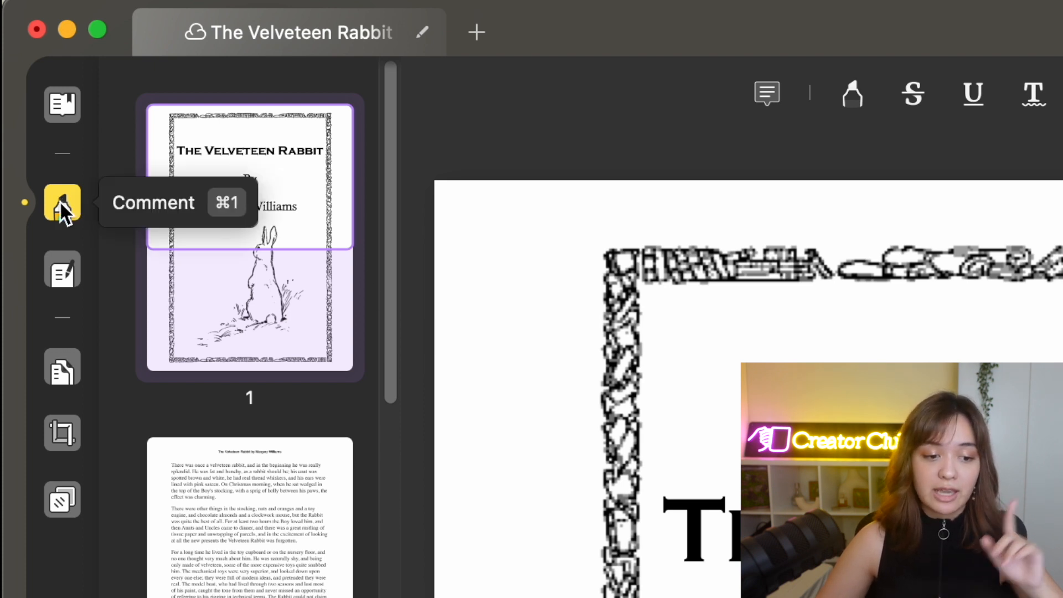
mouse_move(63, 275)
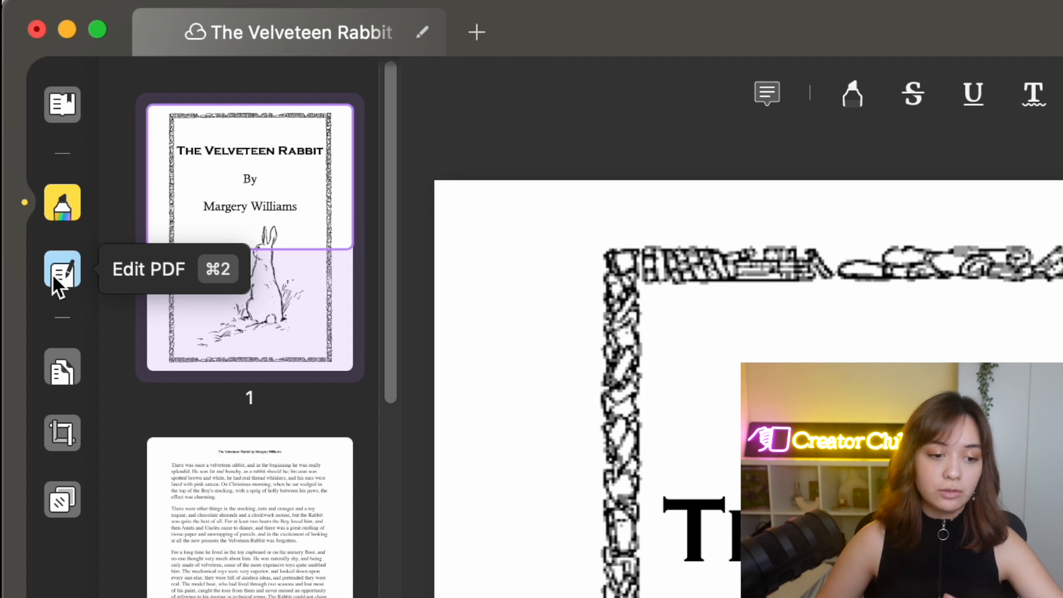
Turn on Edit PDF mode for The Velveteen Rabbit's cover page
left_click(62, 269)
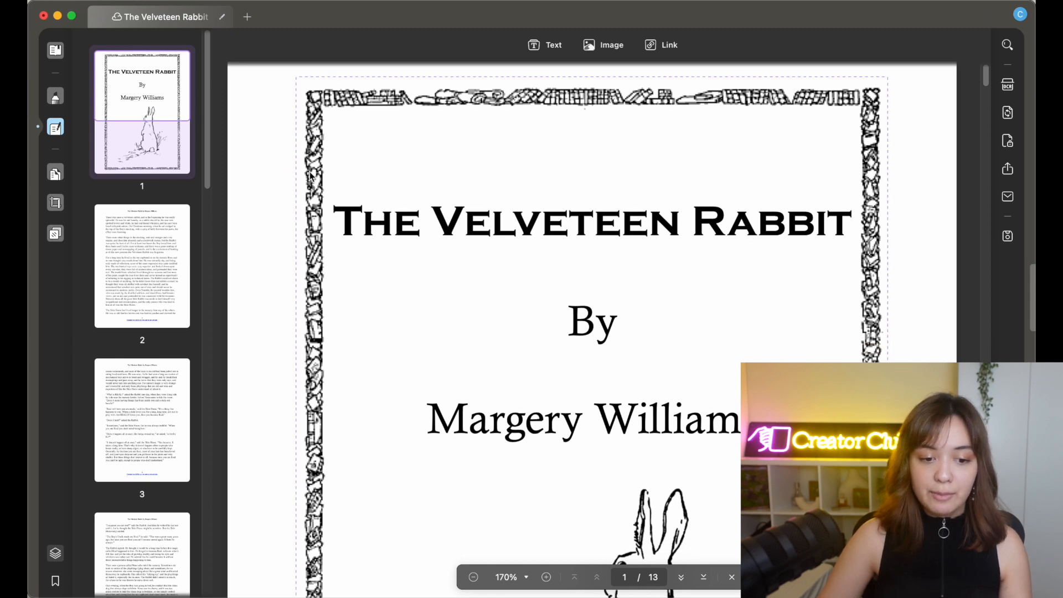
Select the cover title text and browse its font list without changing it
left_click(440, 222)
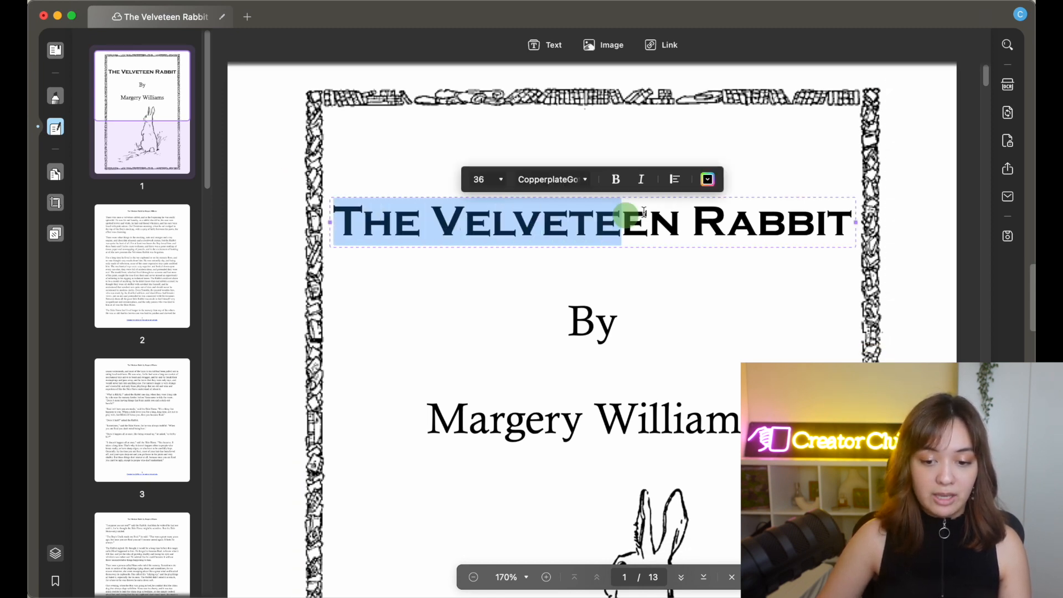
left_click(549, 178)
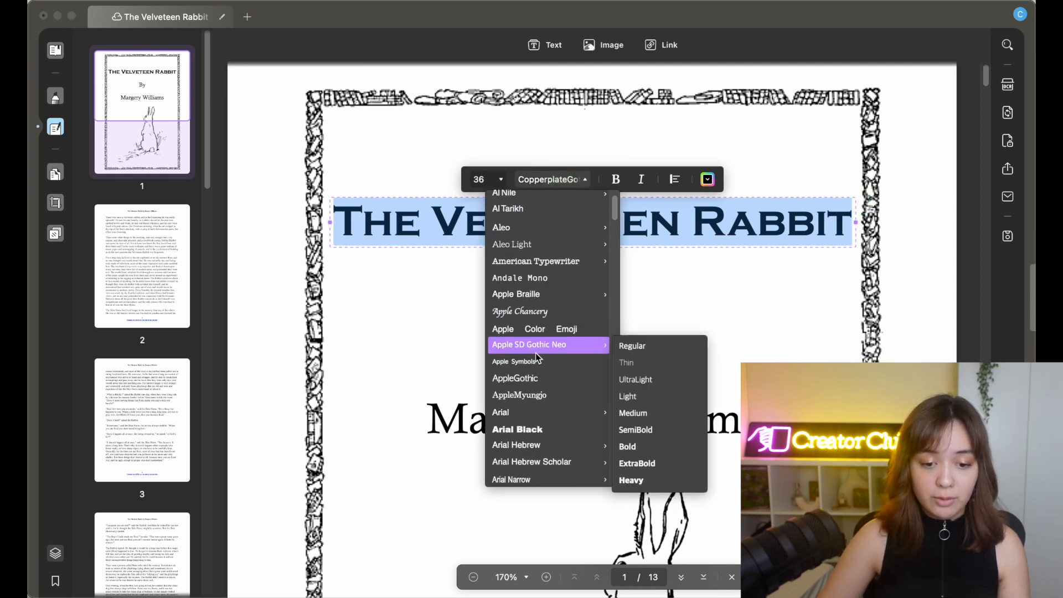
mouse_move(516, 293)
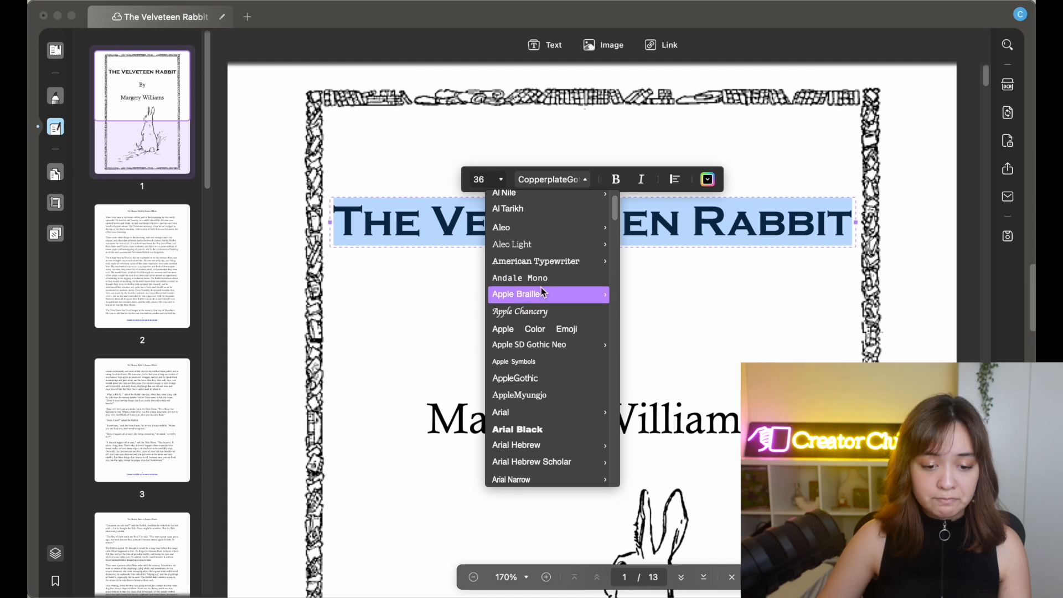
left_click(265, 321)
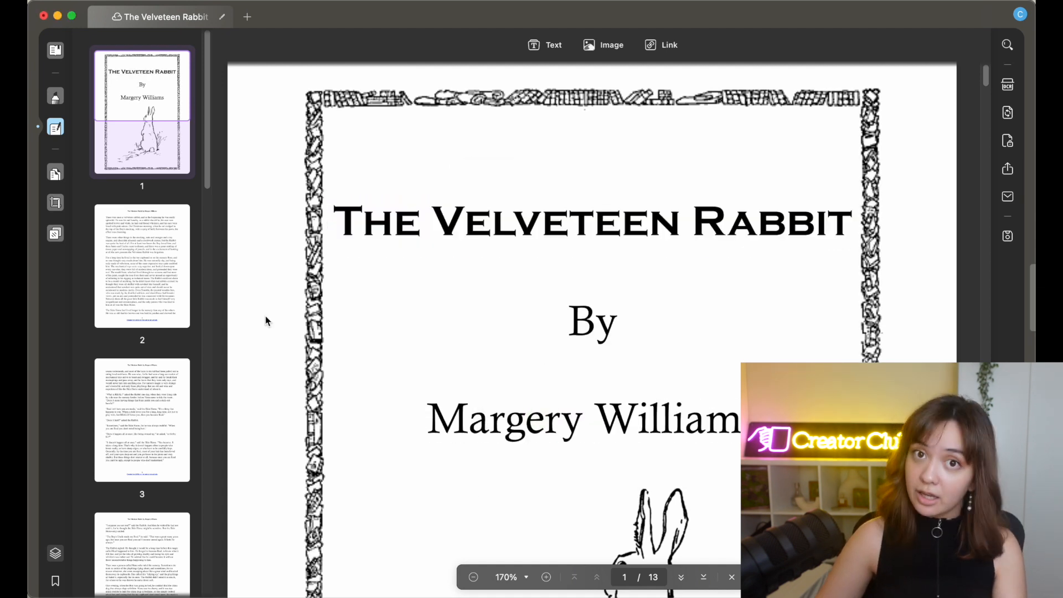
Place the caret before 'By' on the cover and start typing 'Written '
left_click(591, 321)
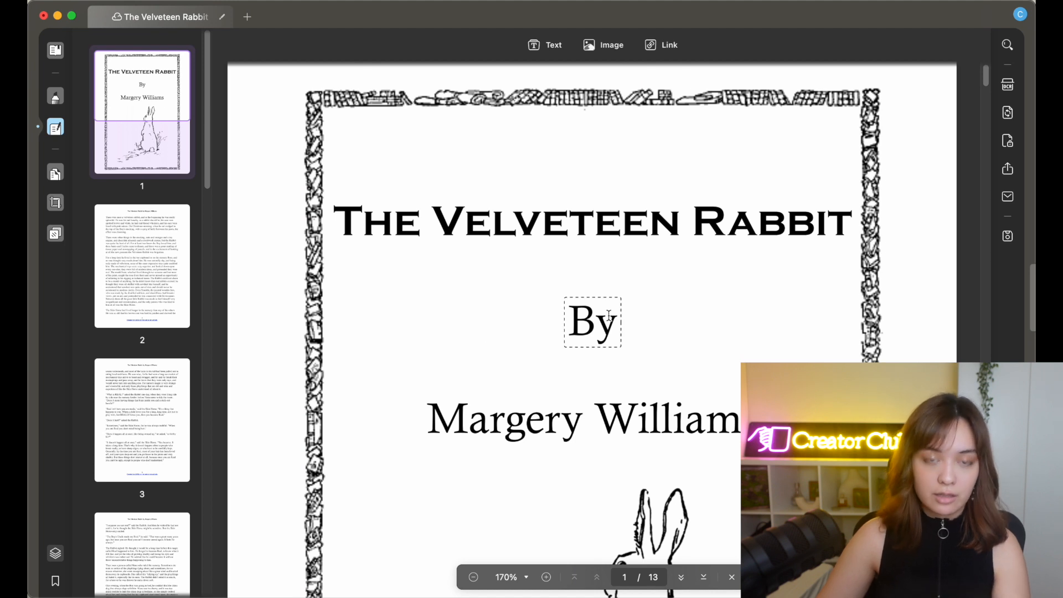
left_click(591, 321)
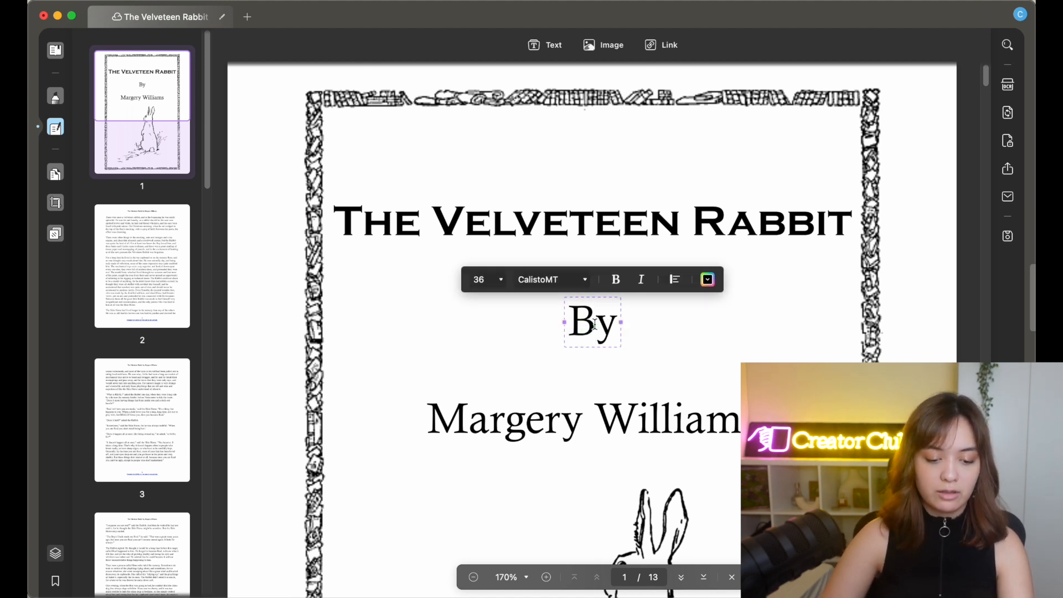
type("Written")
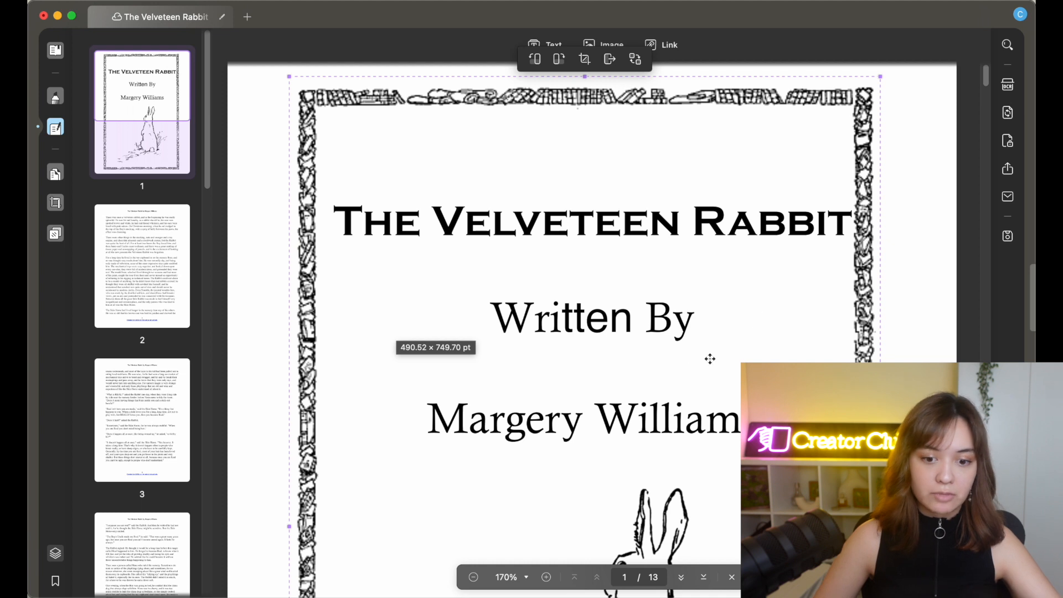
mouse_move(275, 170)
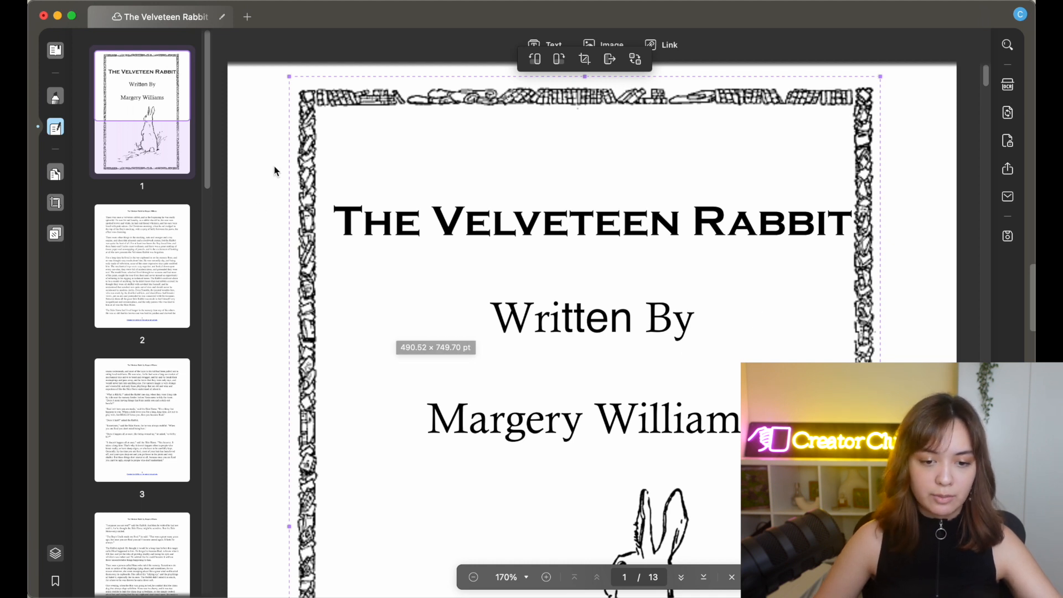
mouse_move(507, 327)
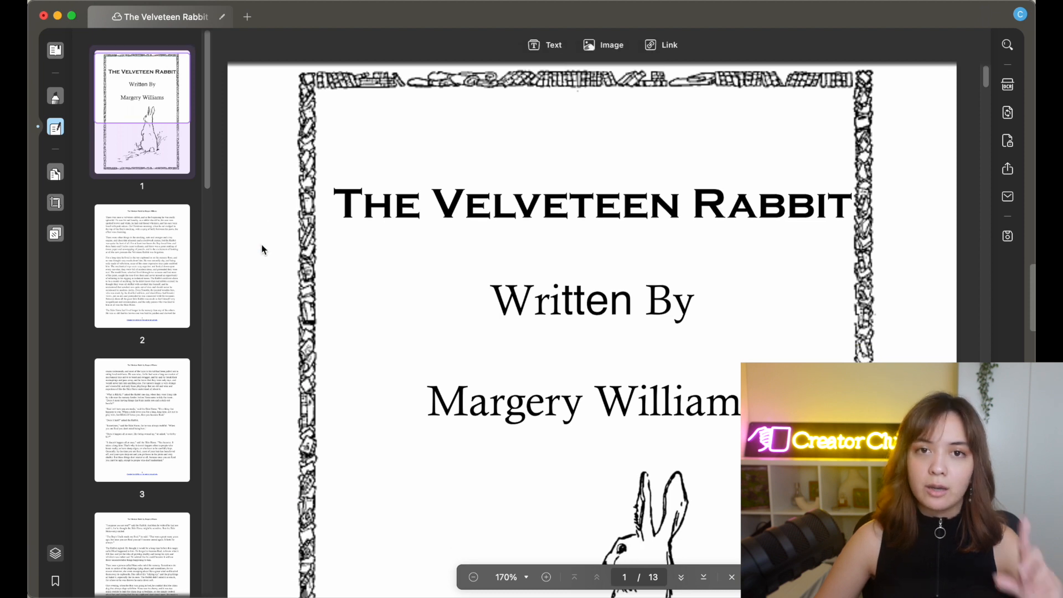
mouse_move(263, 236)
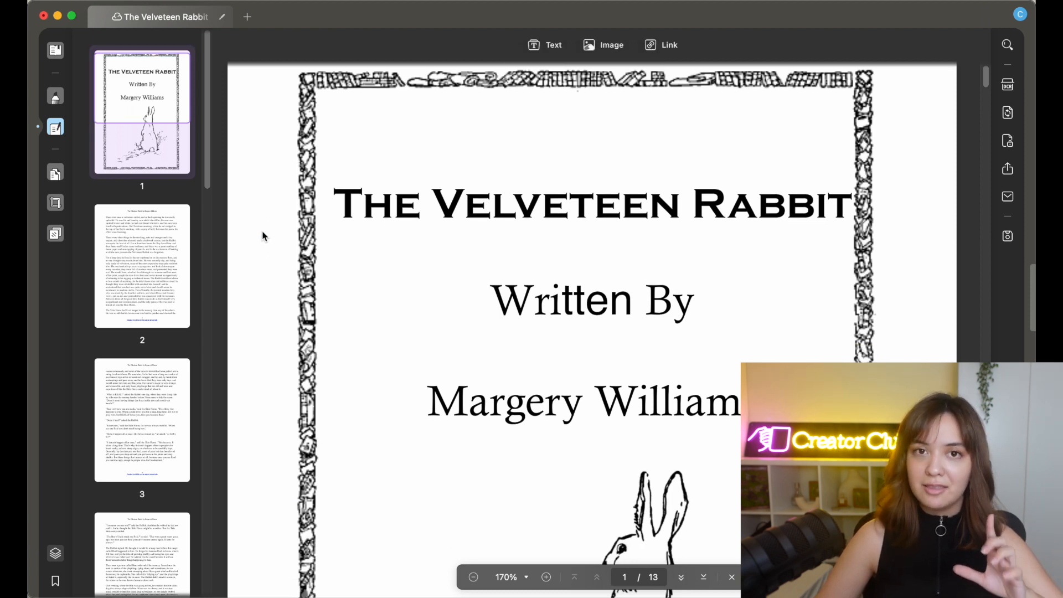
Scroll past the cover illustration and select page 2's opening paragraph for editing
scroll("up", 3)
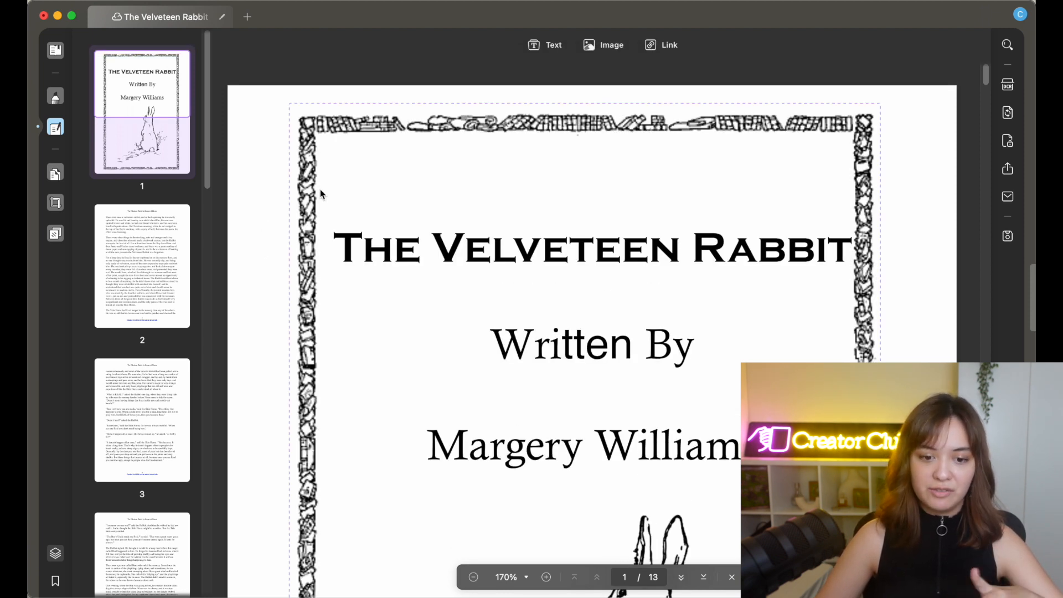
scroll("down", 3)
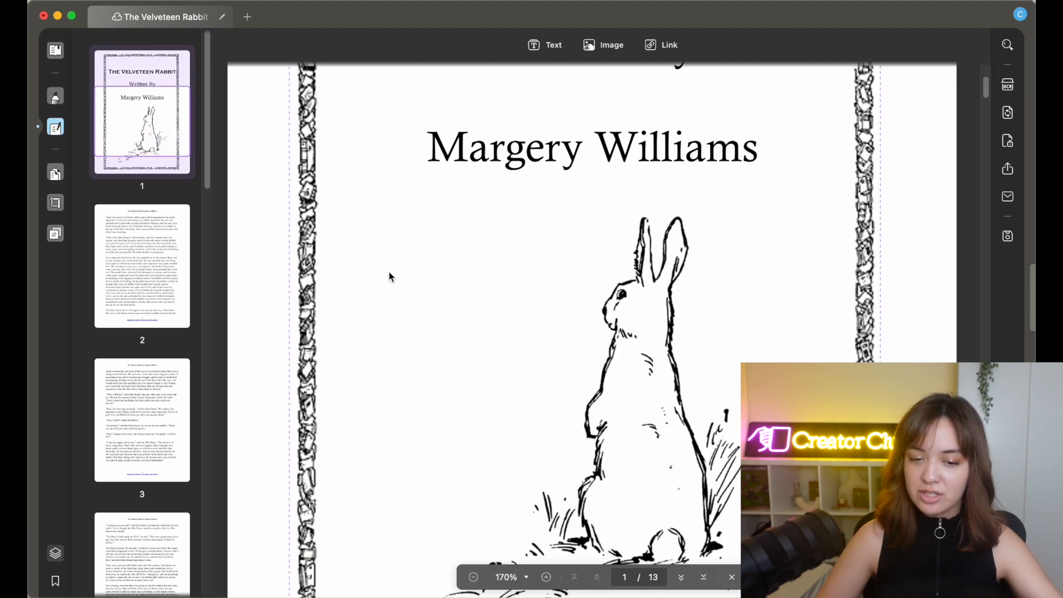
left_click(610, 338)
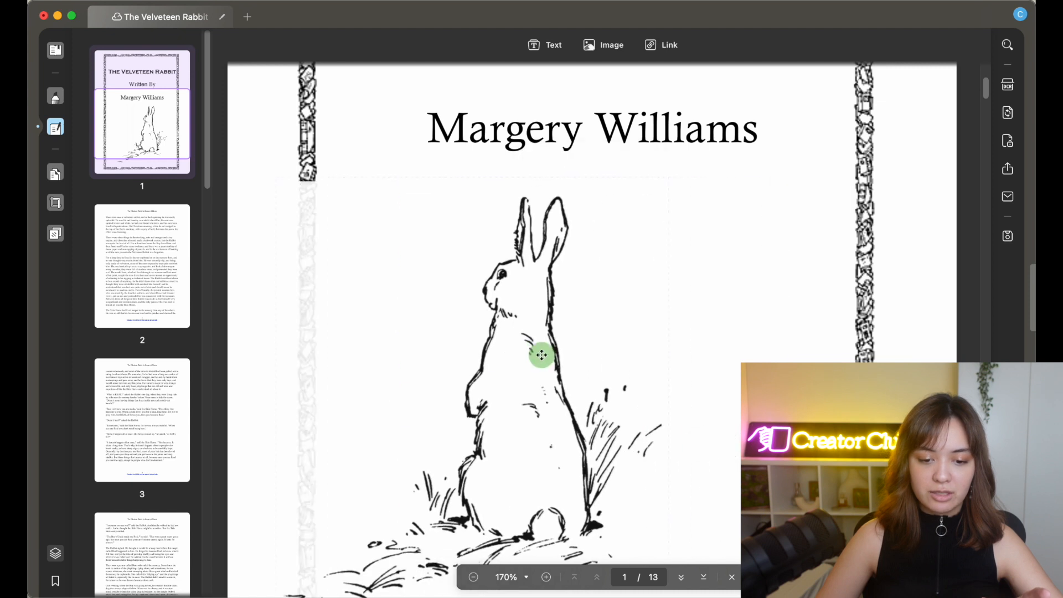
left_click(540, 355)
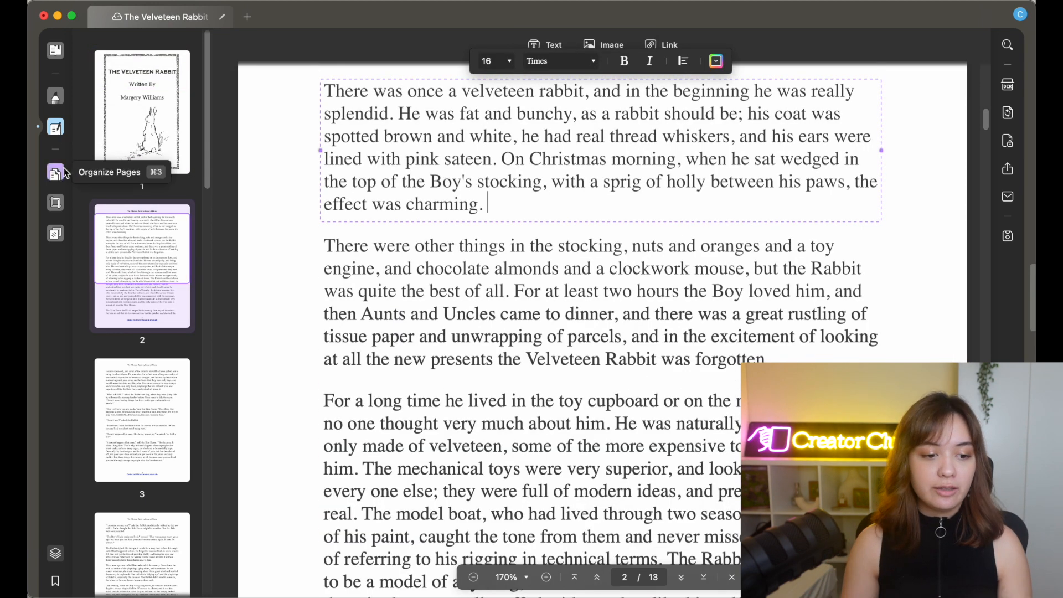
Switch to the Crop Pages tool to view page 2's crop boundaries
left_click(54, 172)
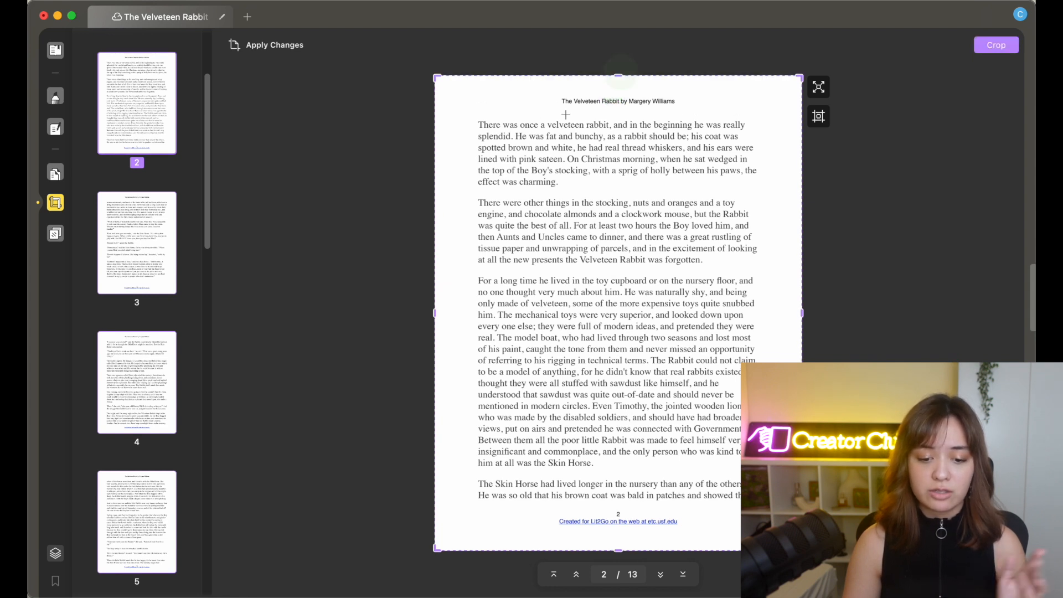
mouse_move(377, 360)
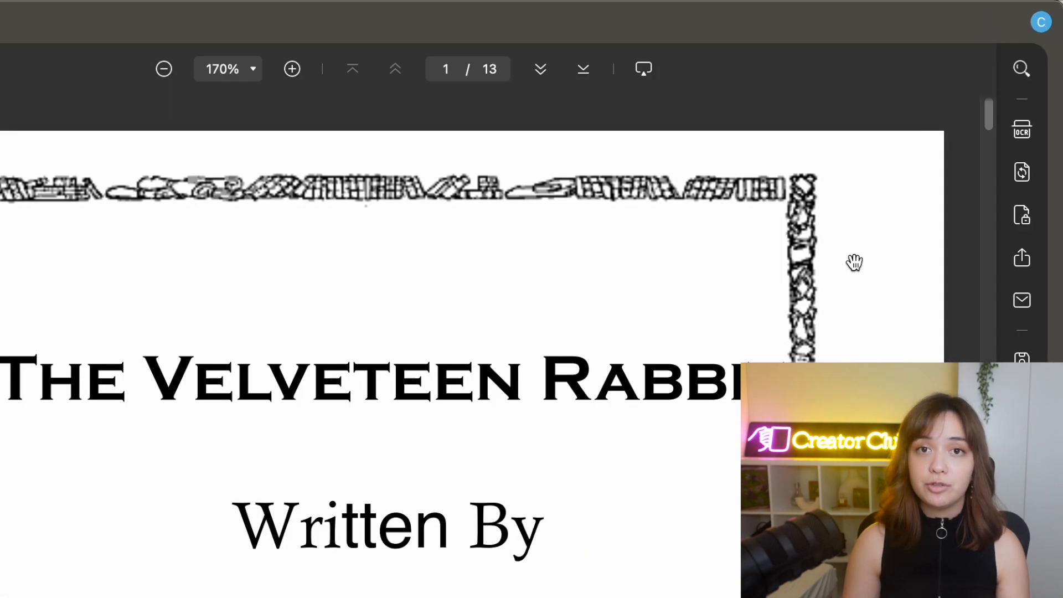
mouse_move(1022, 130)
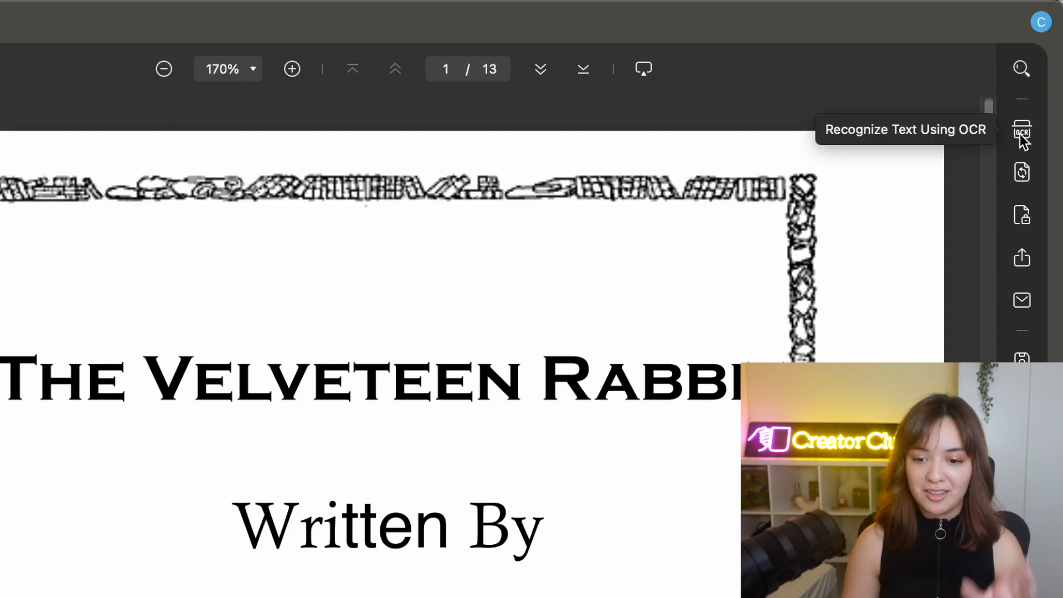
mouse_move(982, 206)
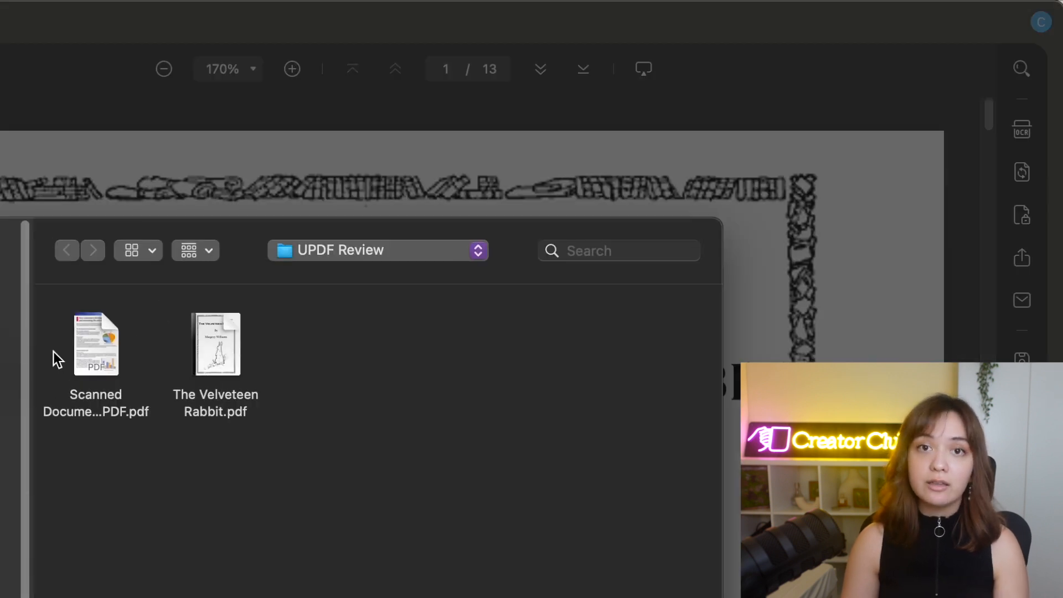
Open 'Scanned Document…PDF.pdf' from the UPDF Review folder and switch to Comment mode
left_click(96, 344)
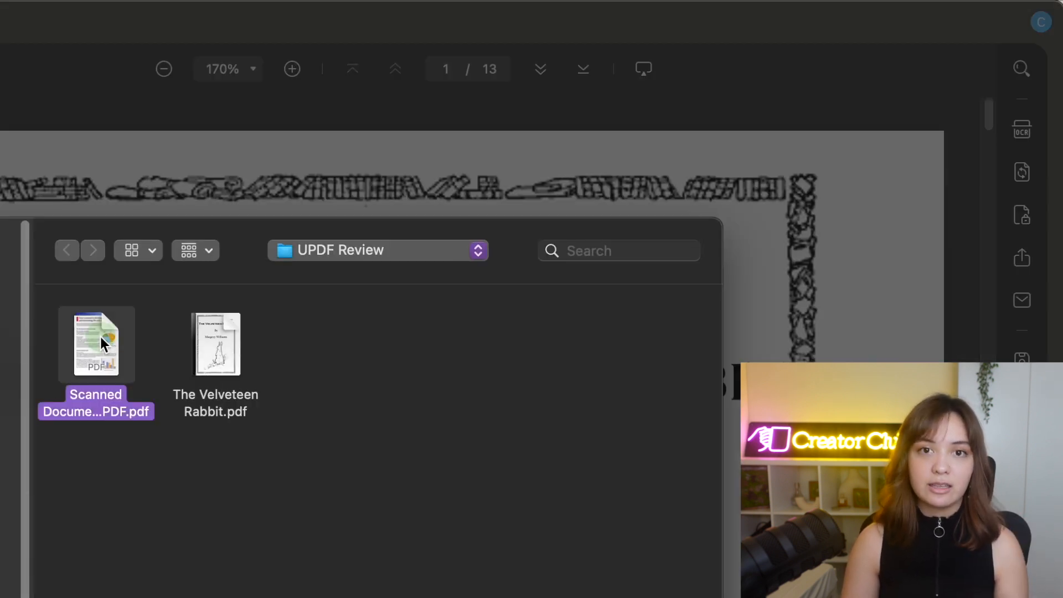
double_click(96, 343)
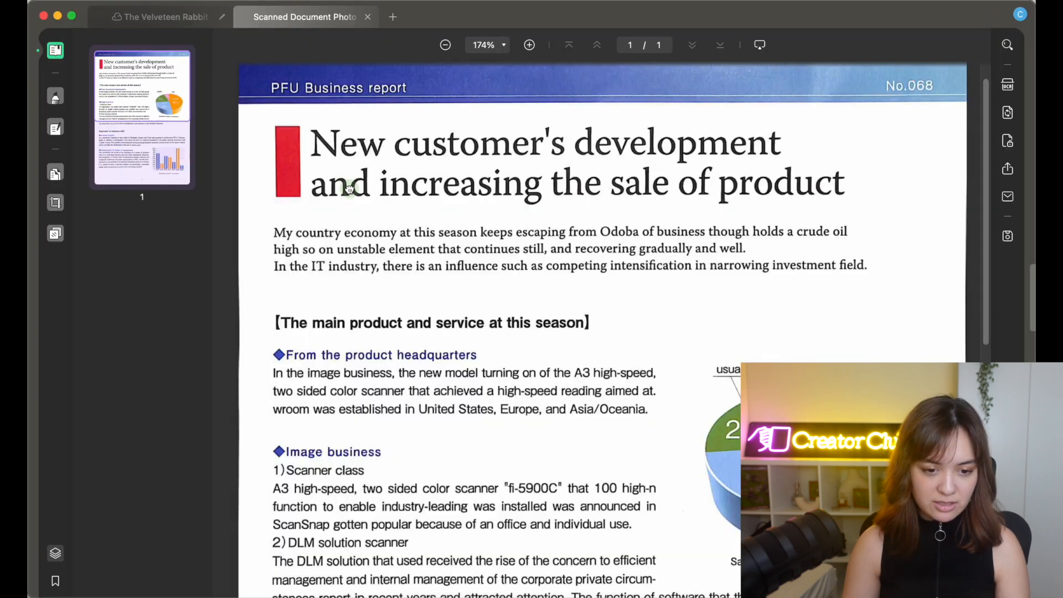
left_click(55, 97)
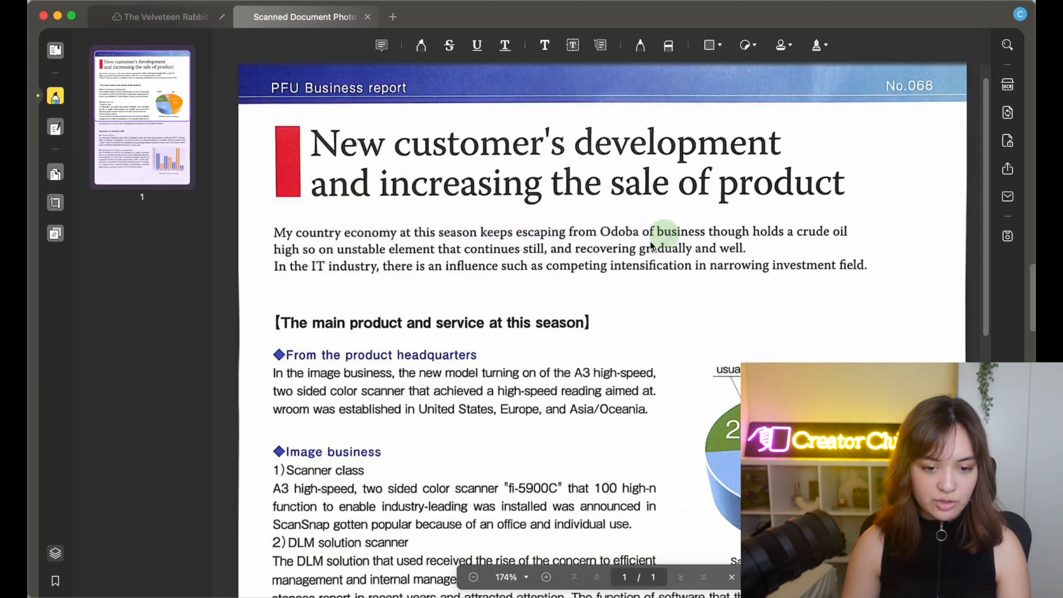
mouse_move(420, 45)
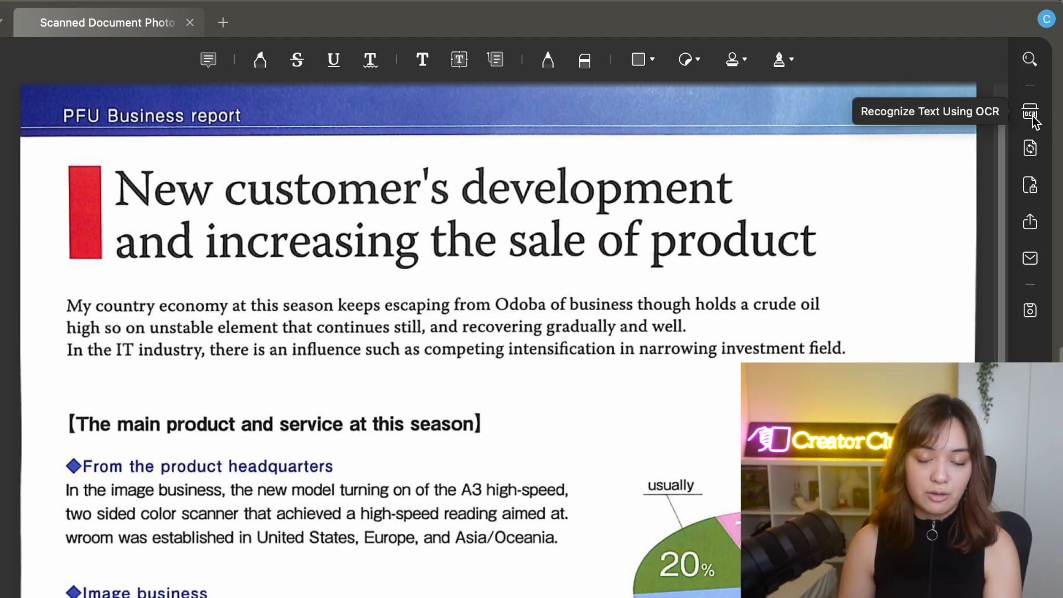
Launch Recognize Text Using OCR with Searchable PDF output in English
left_click(1029, 113)
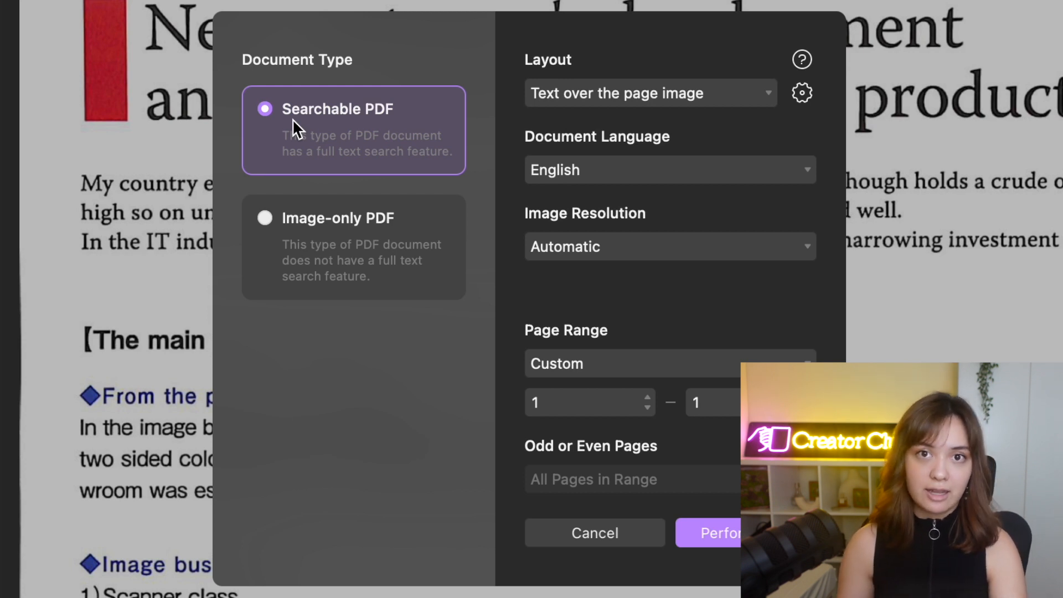
mouse_move(315, 169)
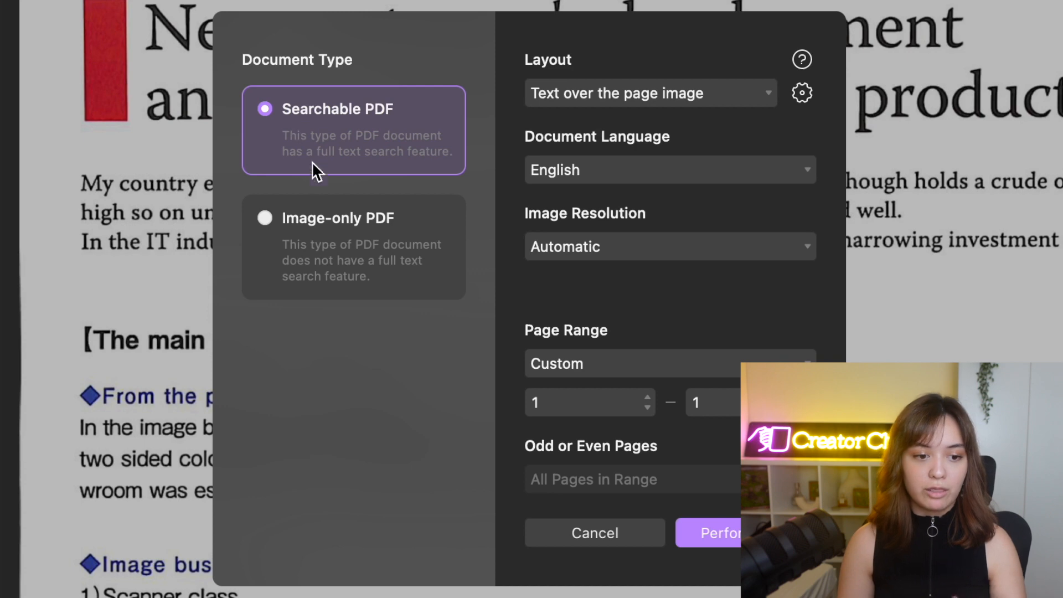
mouse_move(338, 161)
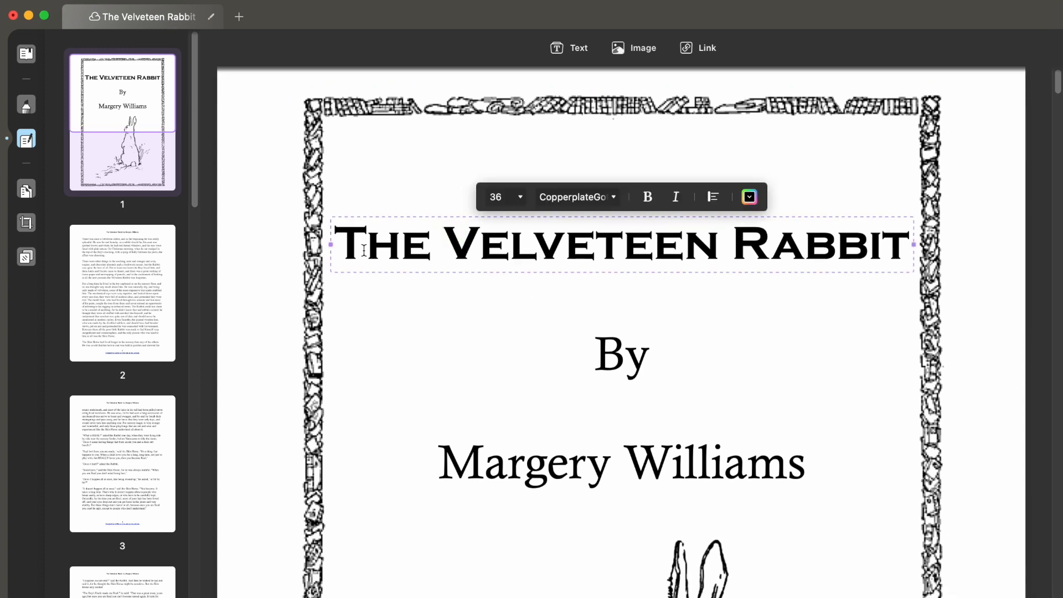
Perform OCR as a Searchable PDF, save it to the Desktop, and enter Edit PDF mode
left_click(574, 196)
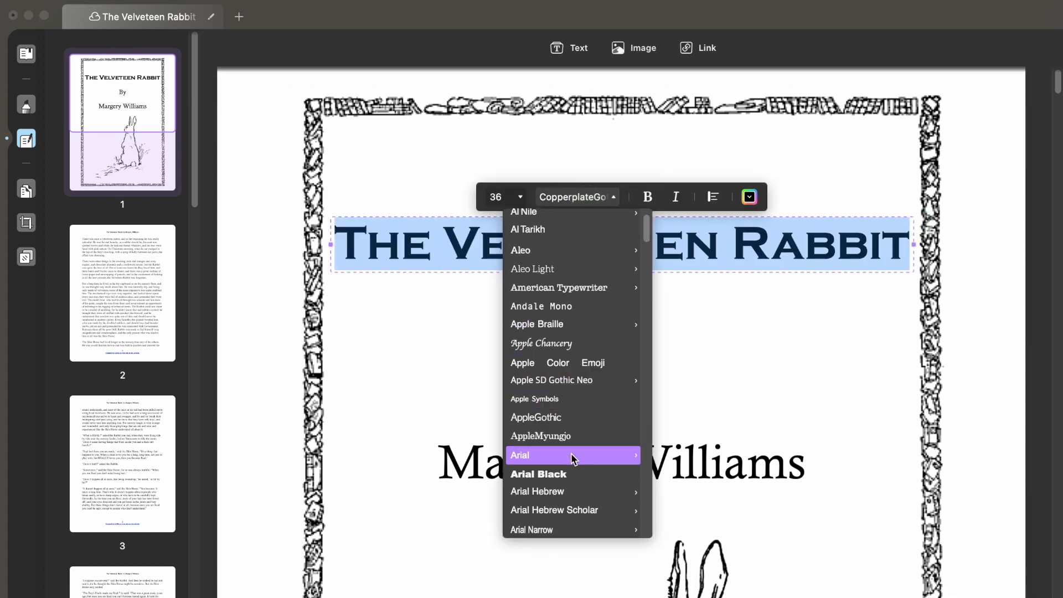
left_click(303, 16)
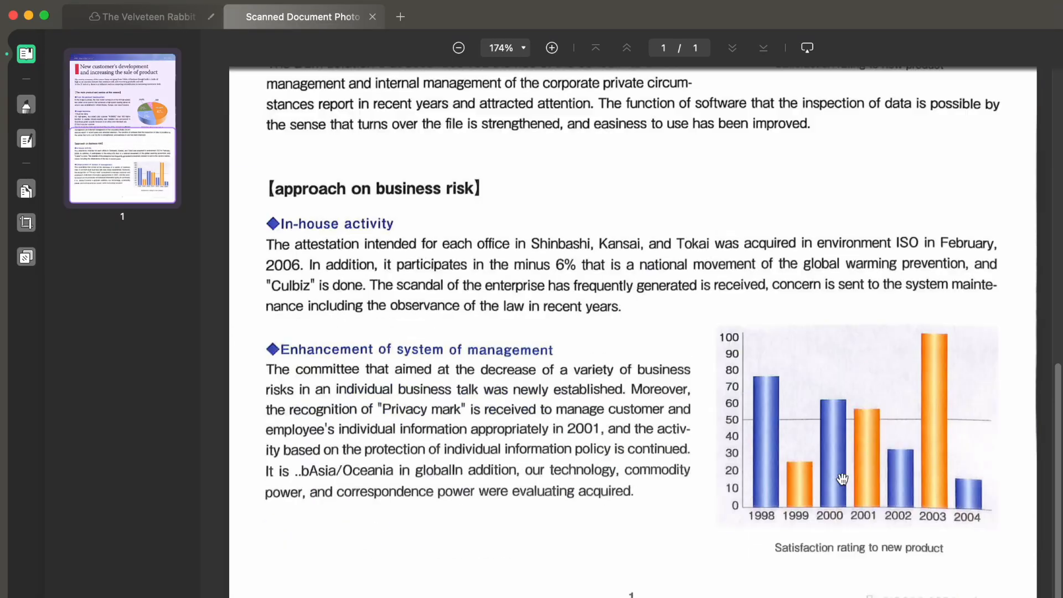
mouse_move(585, 330)
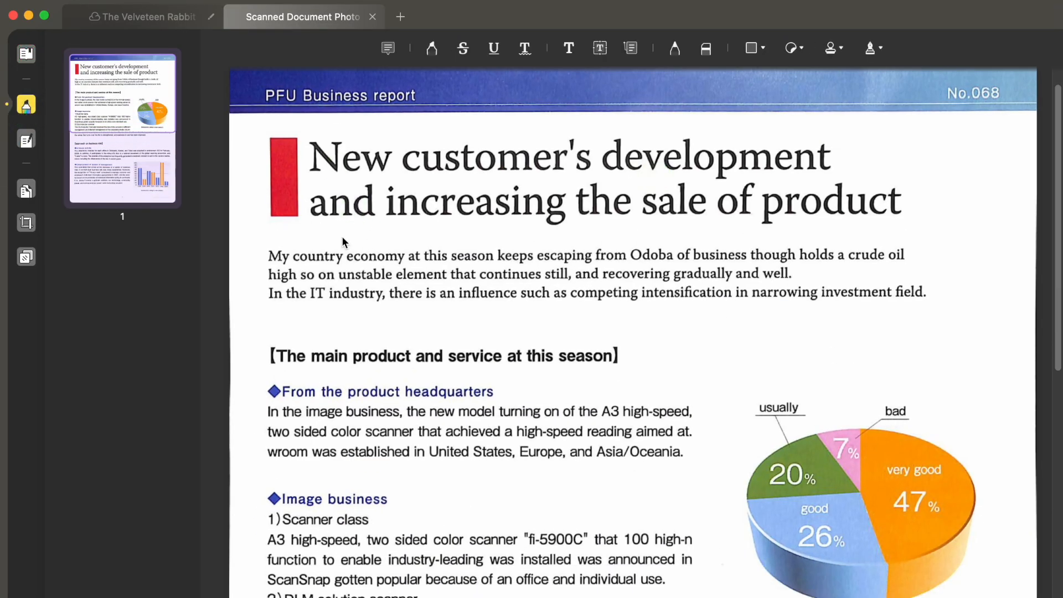
mouse_move(344, 283)
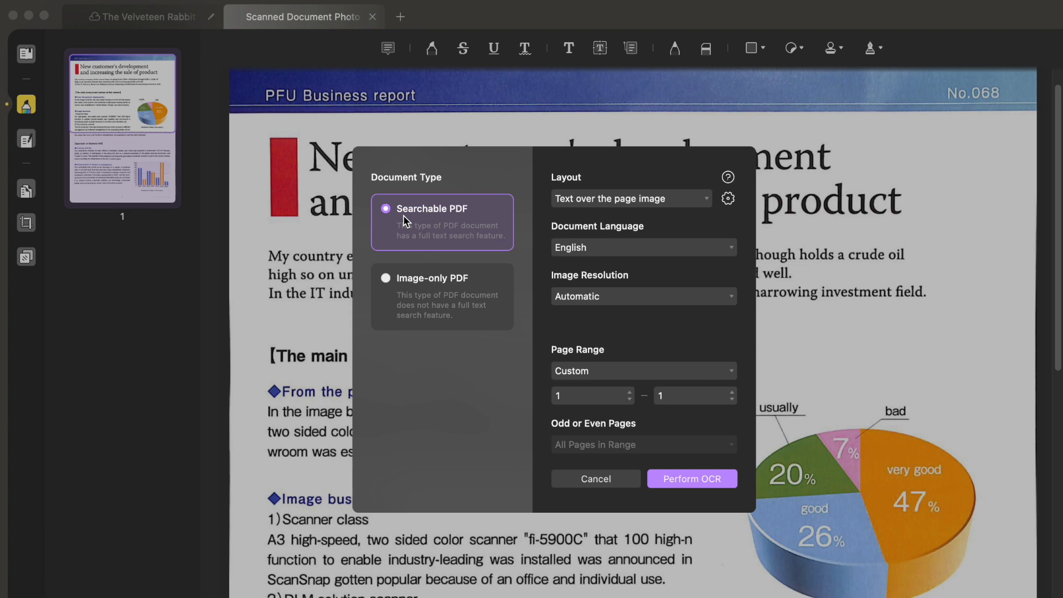
left_click(692, 478)
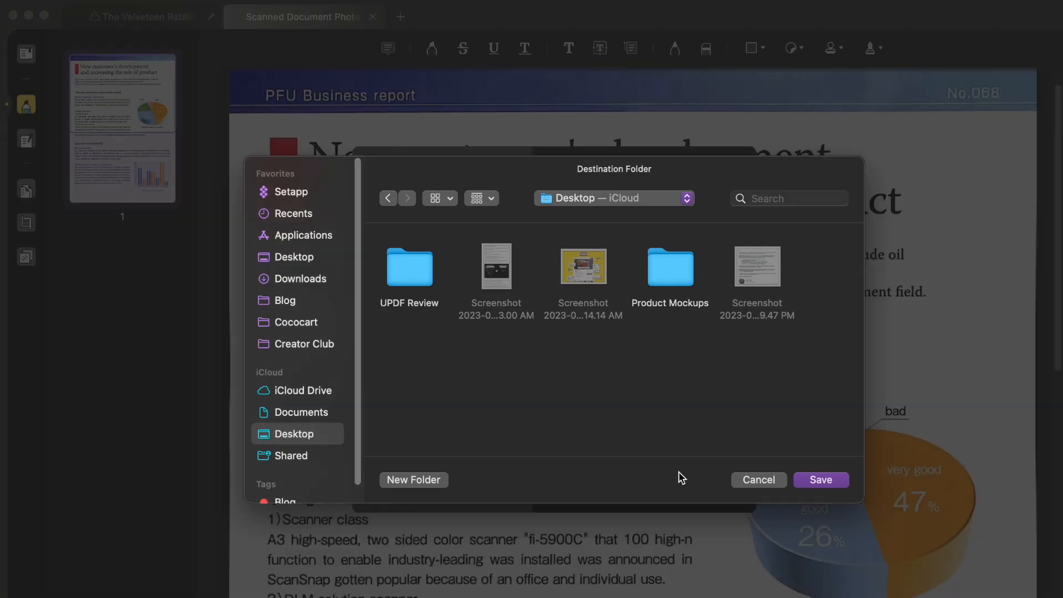
left_click(819, 480)
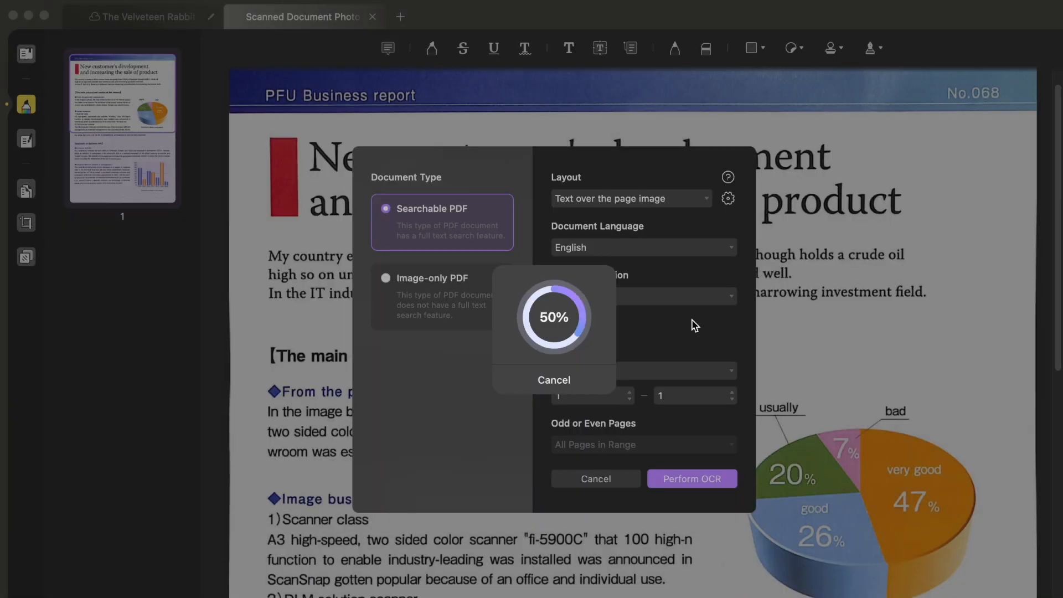
left_click(692, 478)
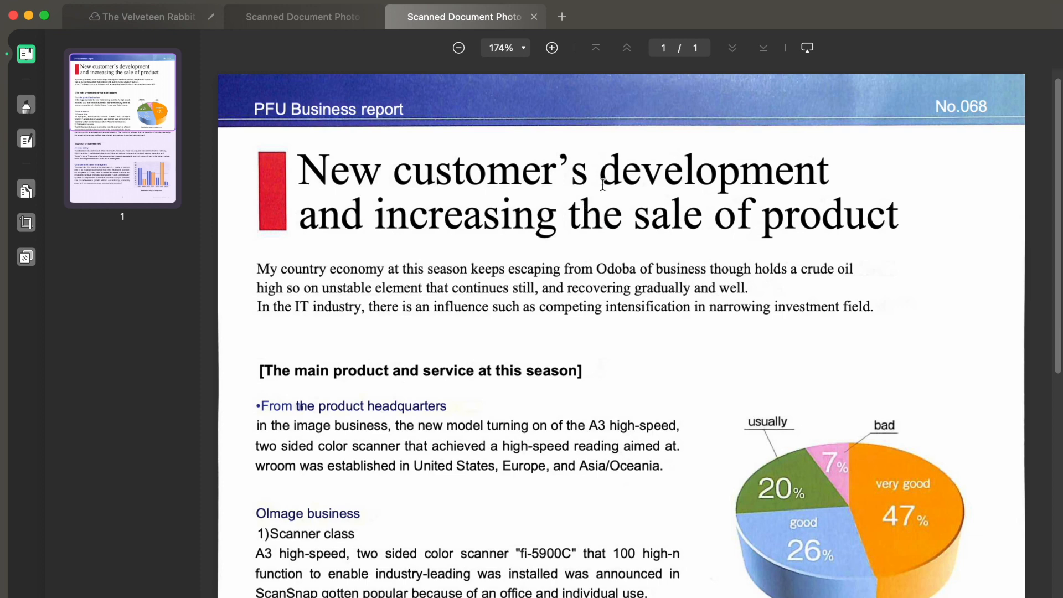
left_click(26, 139)
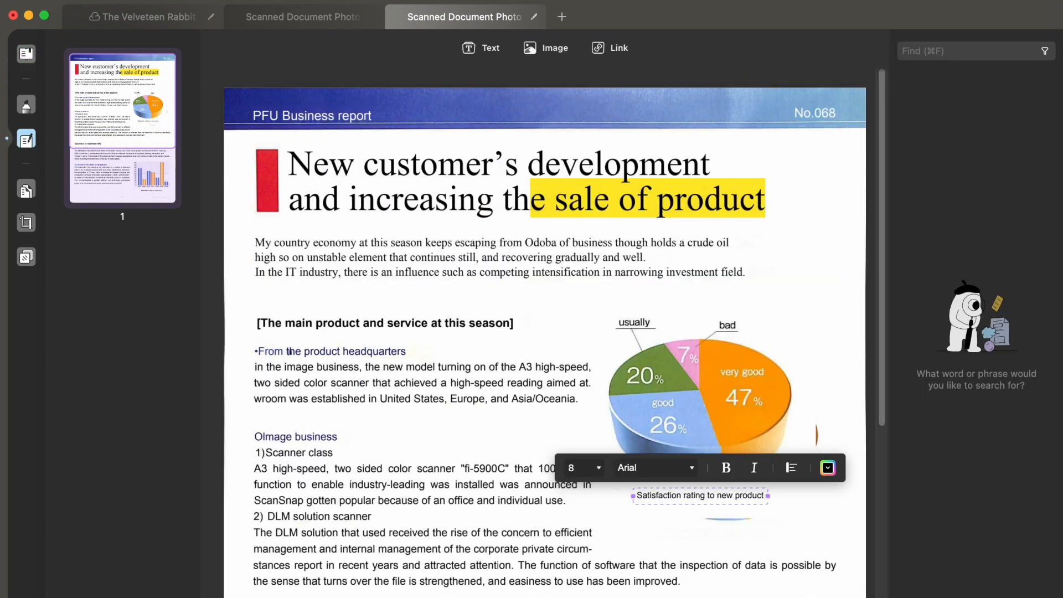